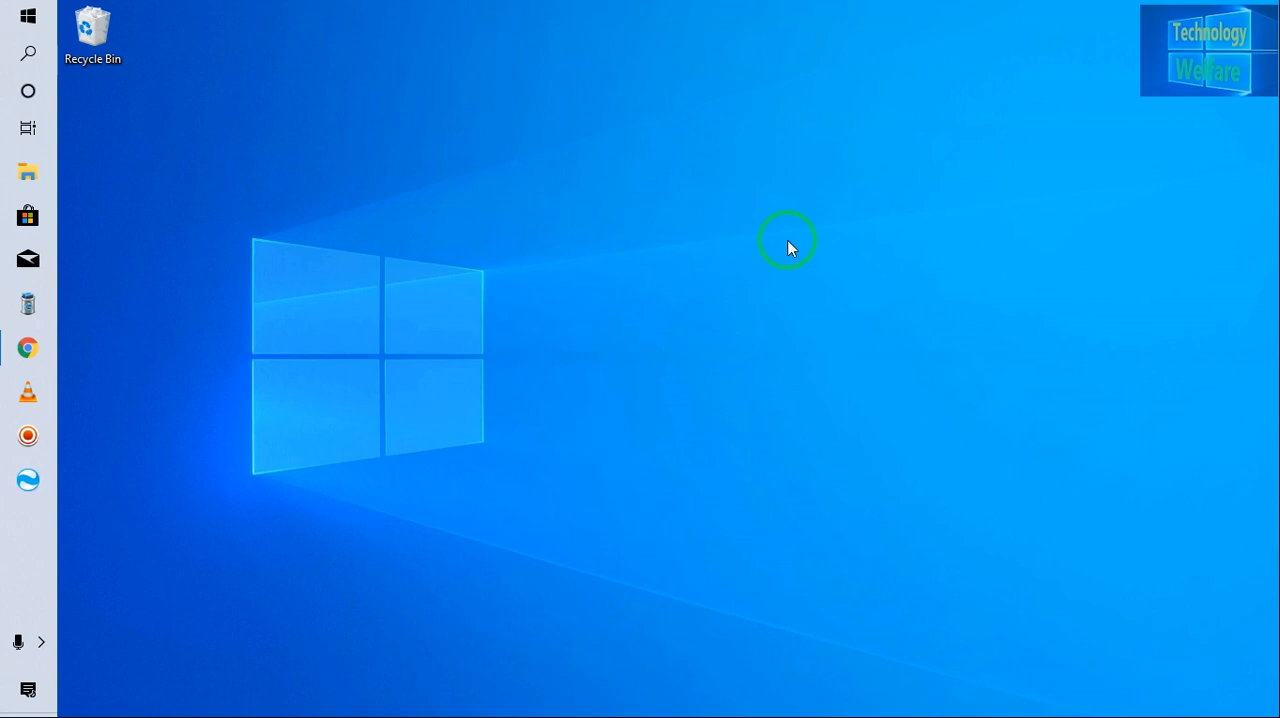
{"action": "mouse_move", "coordinate": [530, 458]}
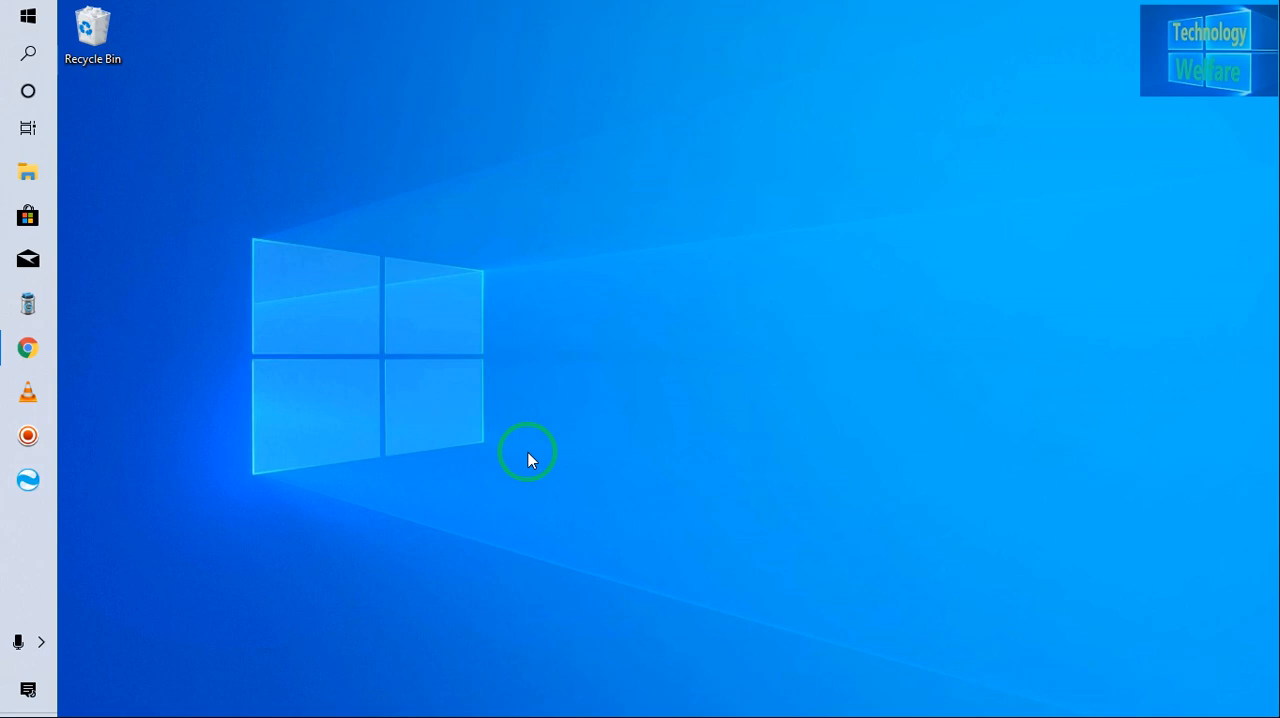
{"action": "mouse_move", "coordinate": [65, 495]}
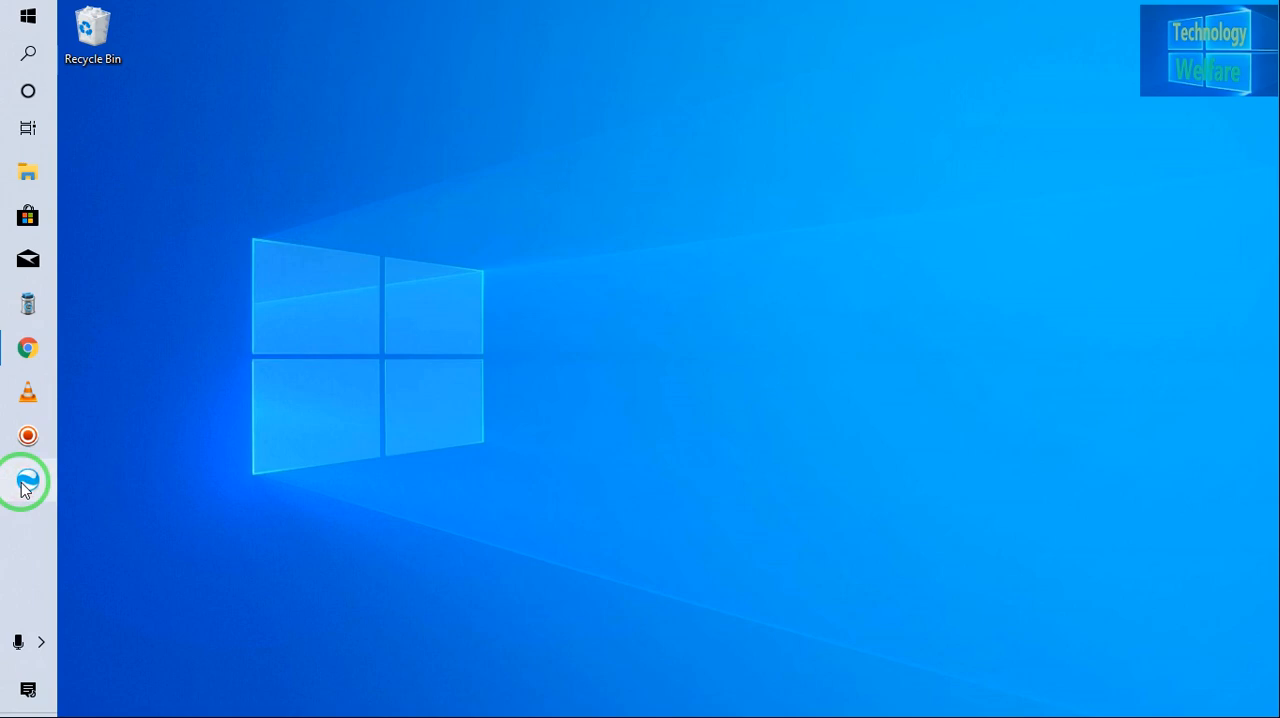
- Launch Syncios from the taskbar to see the iPhone6 device overview
{"action": "left_click", "coordinate": [27, 481]}
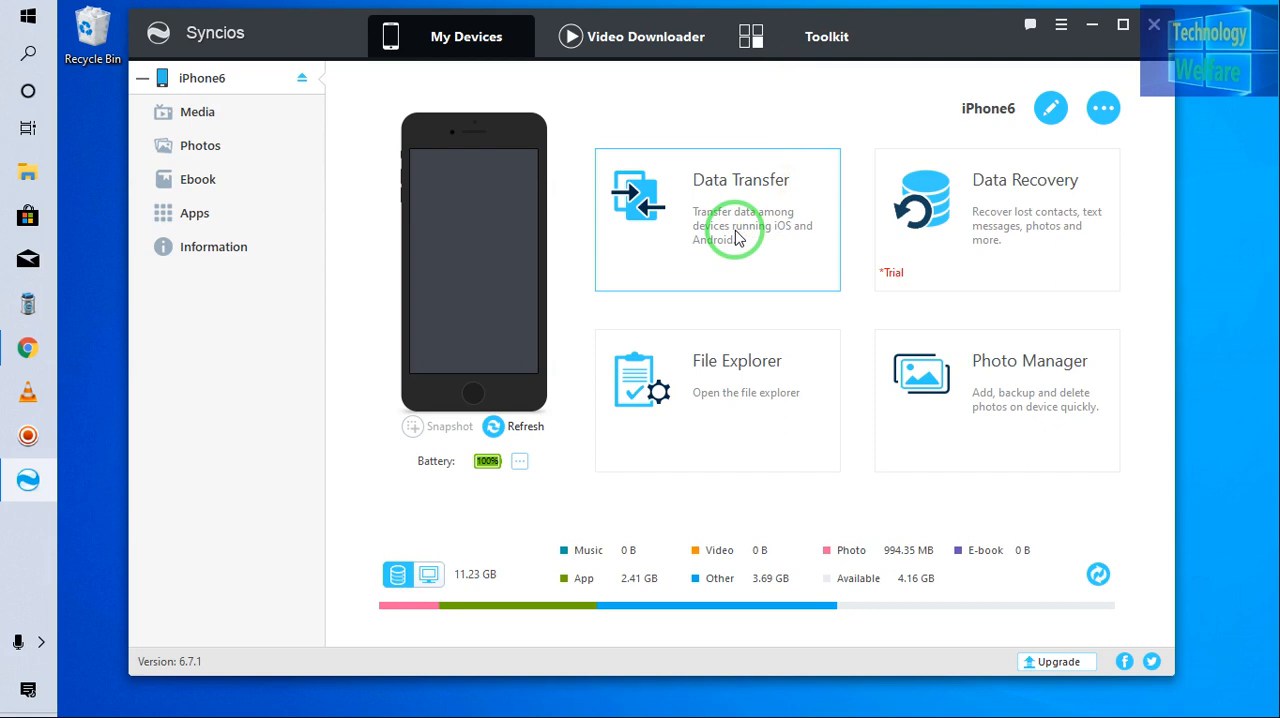
{"action": "mouse_move", "coordinate": [905, 240]}
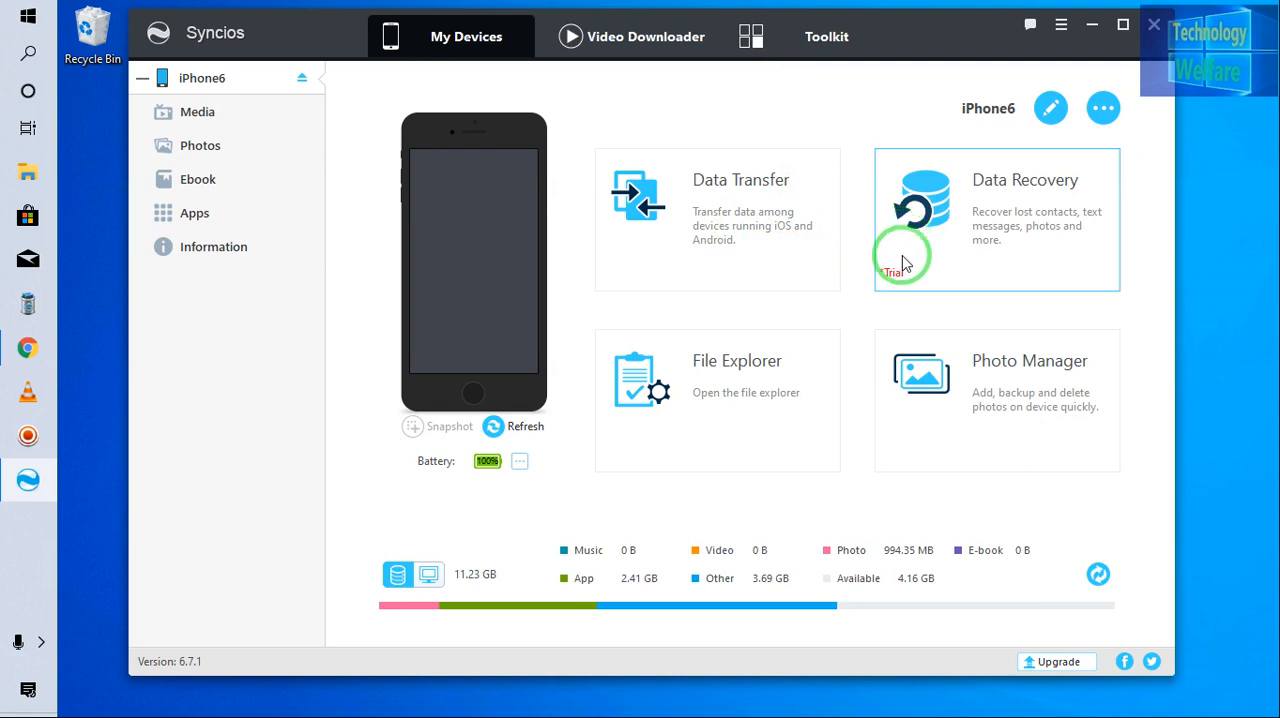
{"action": "mouse_move", "coordinate": [760, 395]}
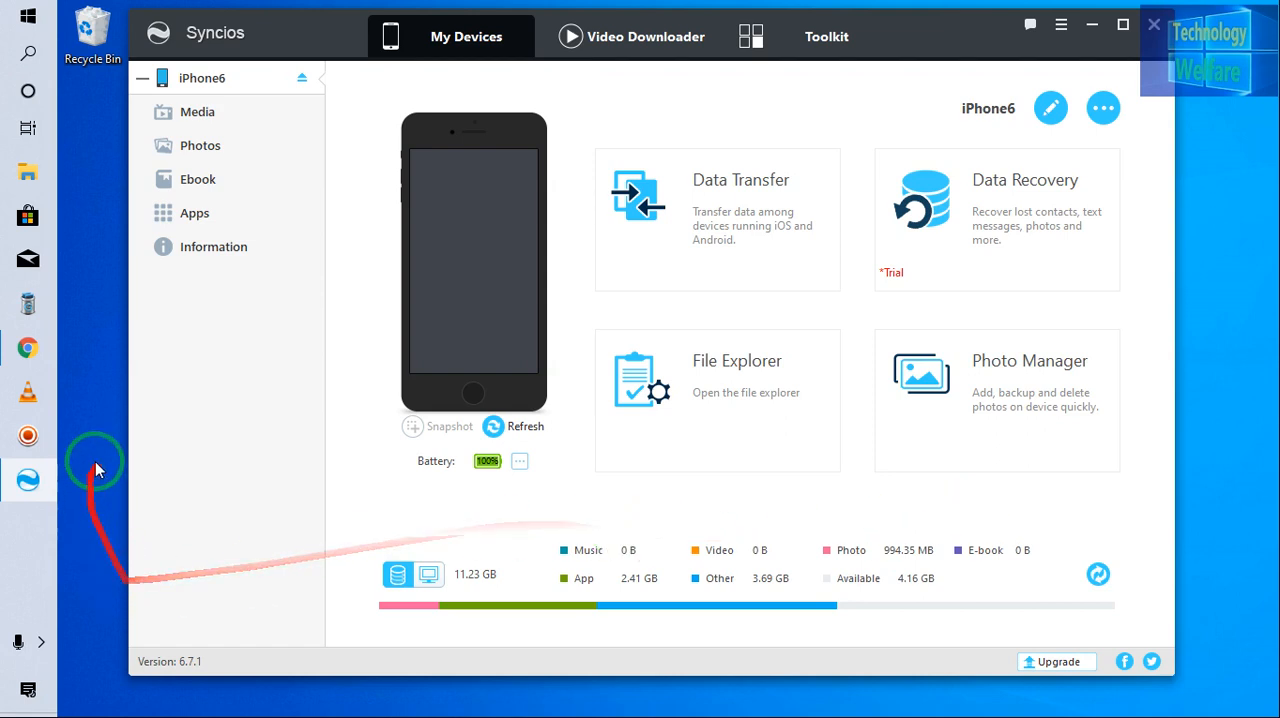
- Open Information and browse the iPhone6's Notes, Bookmarks and Messages
{"action": "left_click", "coordinate": [213, 246]}
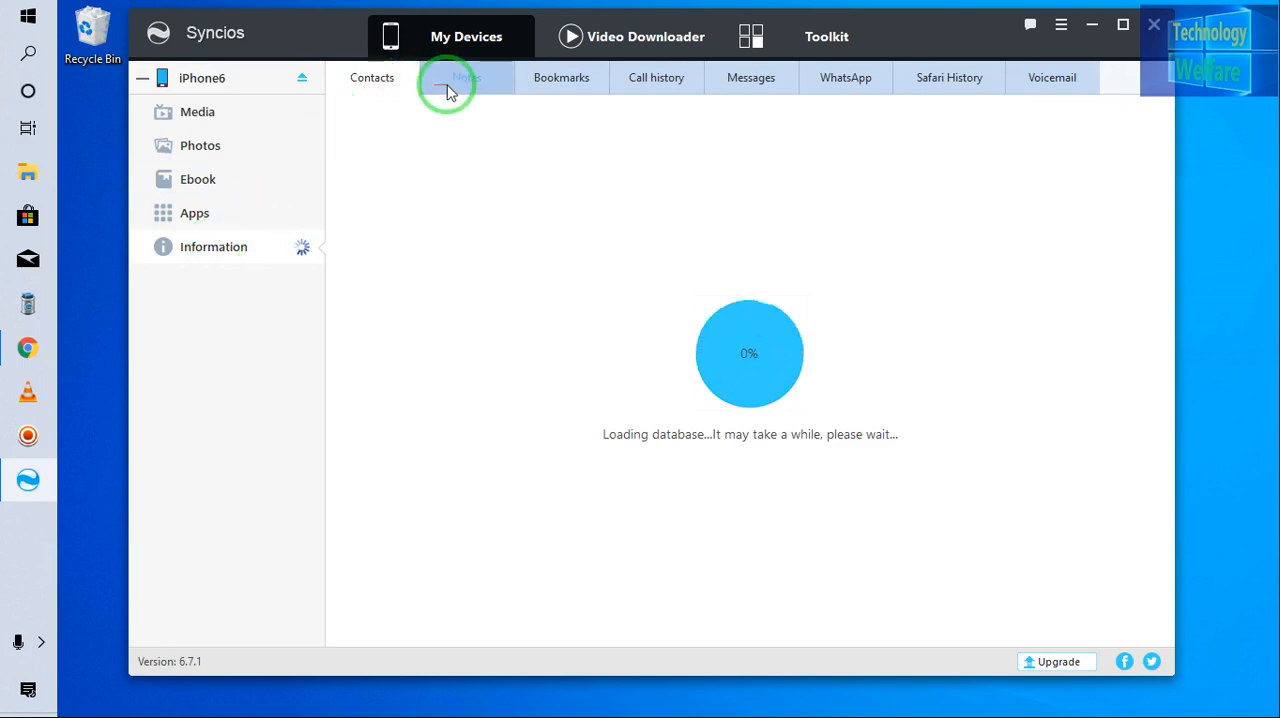
{"action": "left_click", "coordinate": [561, 77]}
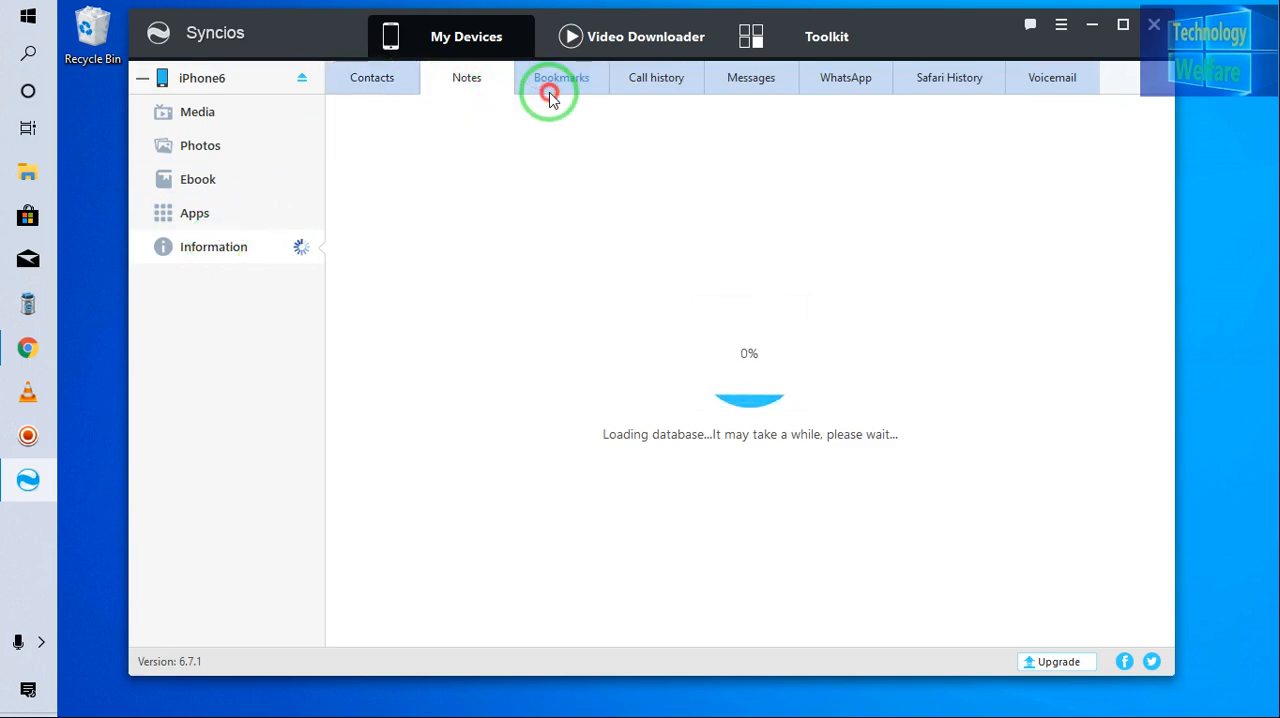
{"action": "left_click", "coordinate": [561, 77]}
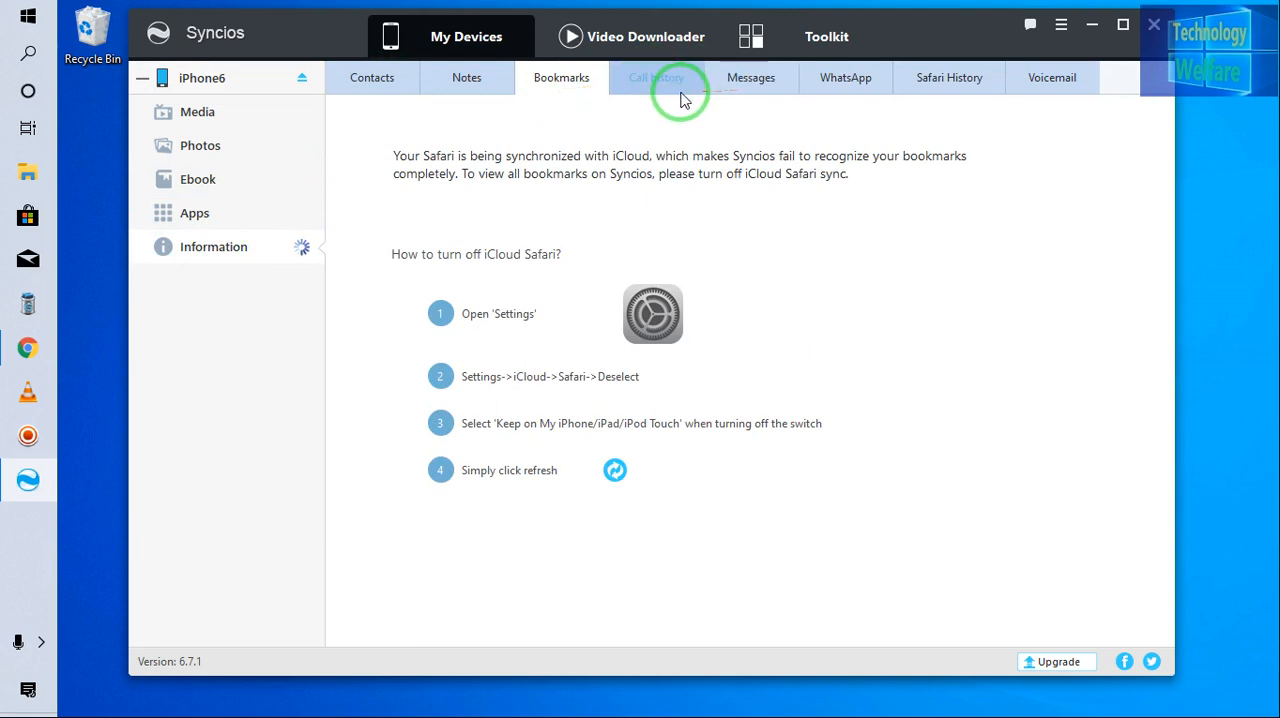
{"action": "mouse_move", "coordinate": [785, 205]}
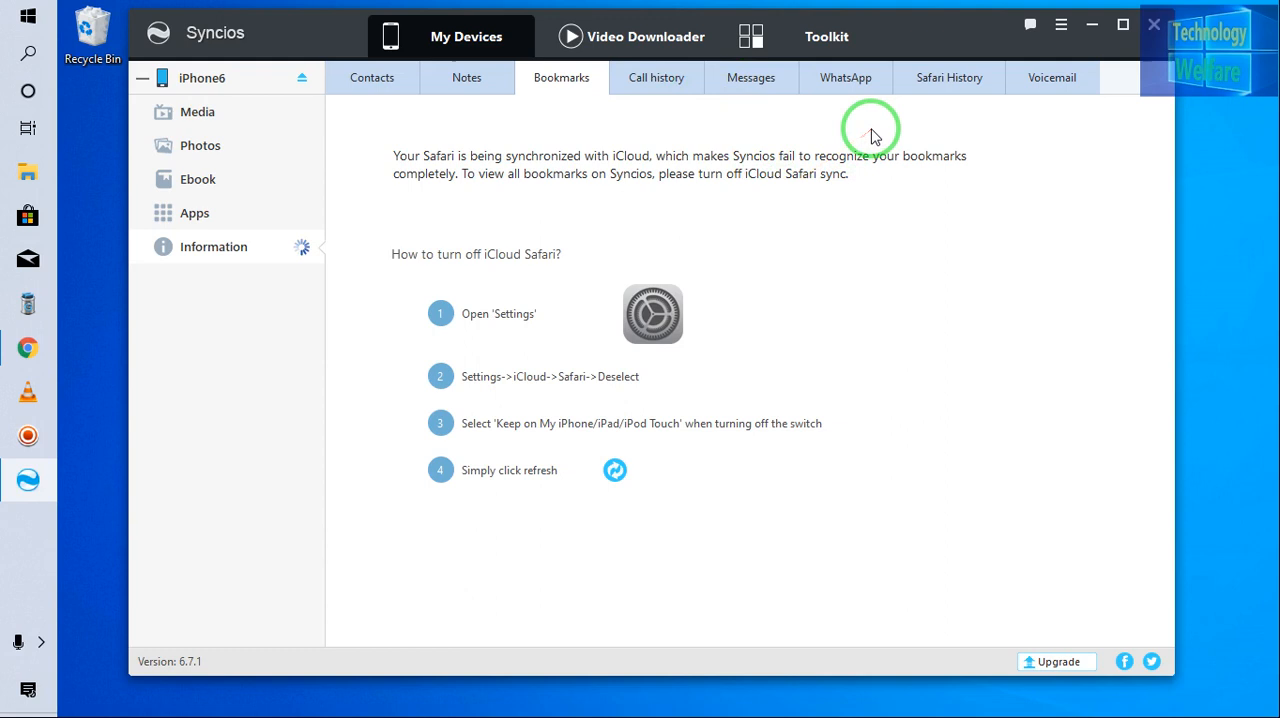
{"action": "left_click", "coordinate": [948, 77]}
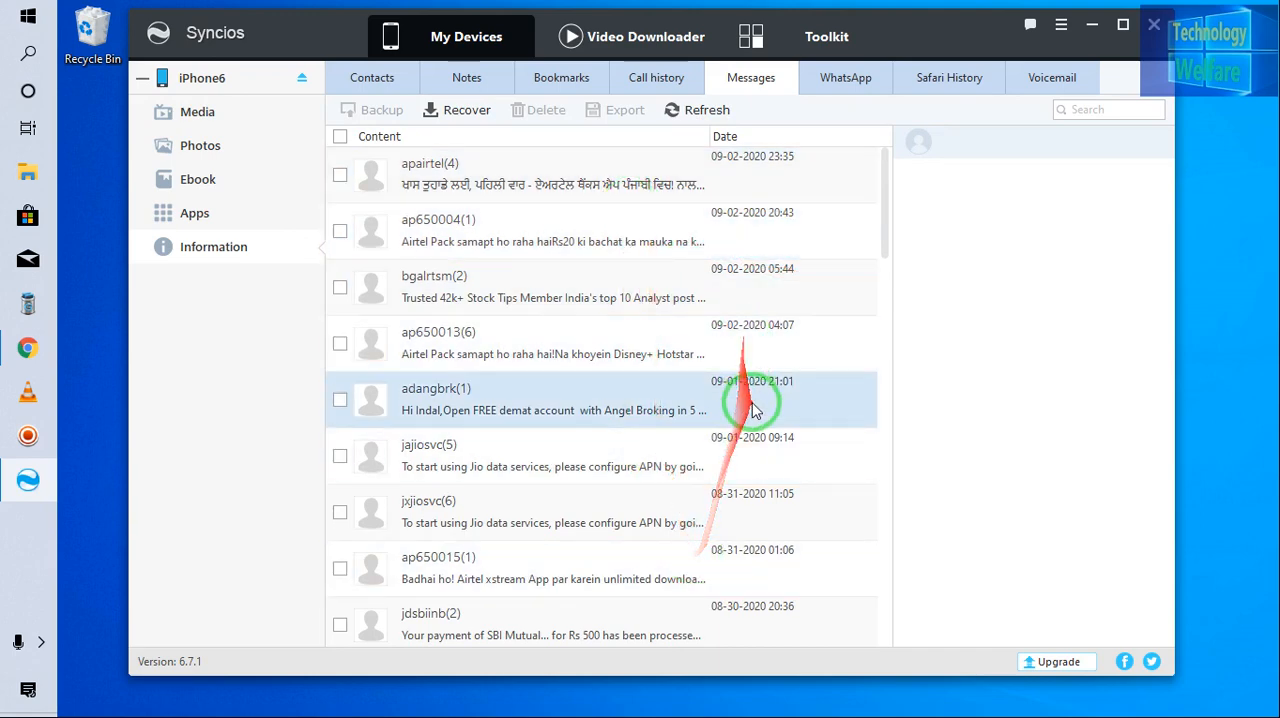
- Show the iPhone6's Safari History and select all entries
{"action": "left_click", "coordinate": [948, 77]}
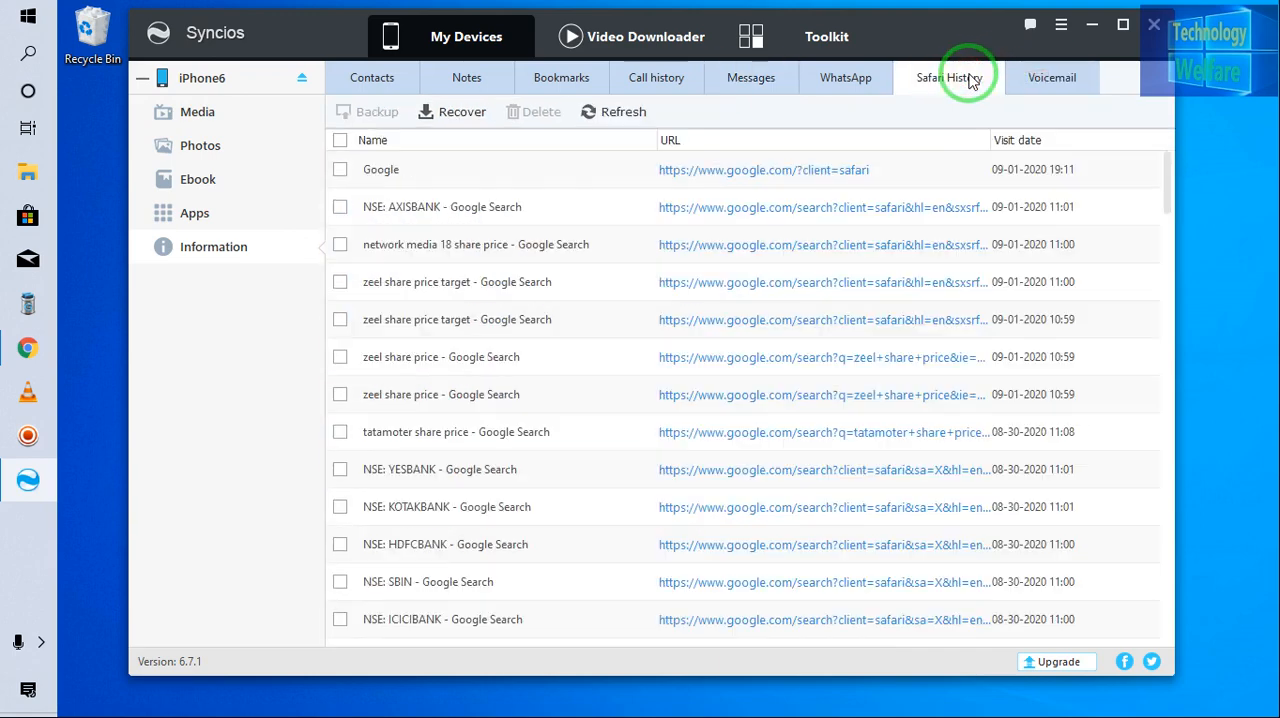
{"action": "mouse_move", "coordinate": [948, 77]}
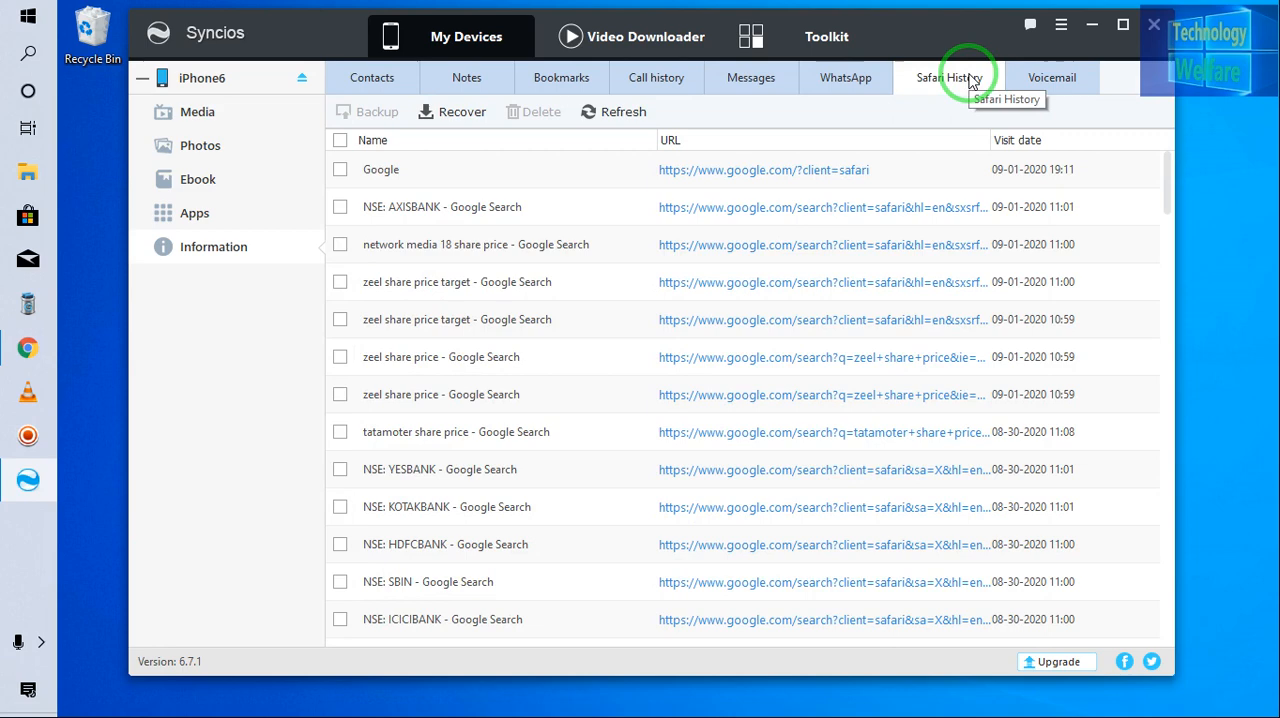
{"action": "mouse_move", "coordinate": [918, 125]}
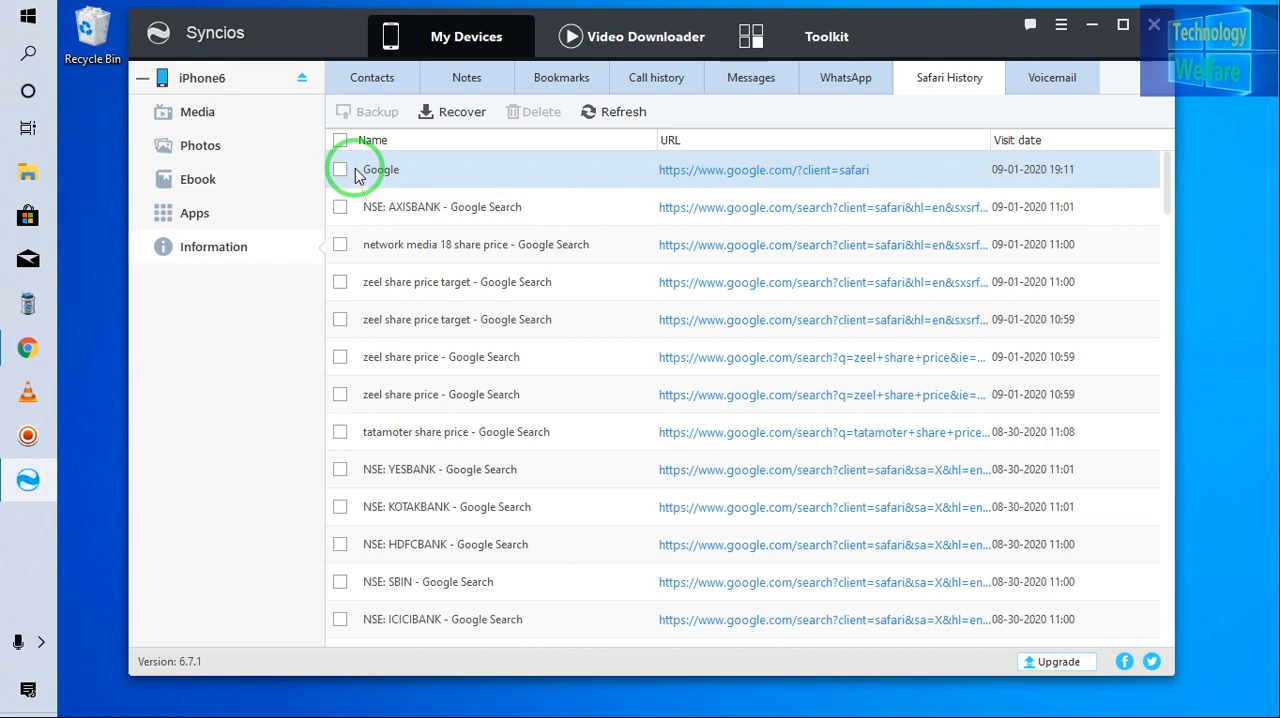
{"action": "left_click", "coordinate": [340, 140]}
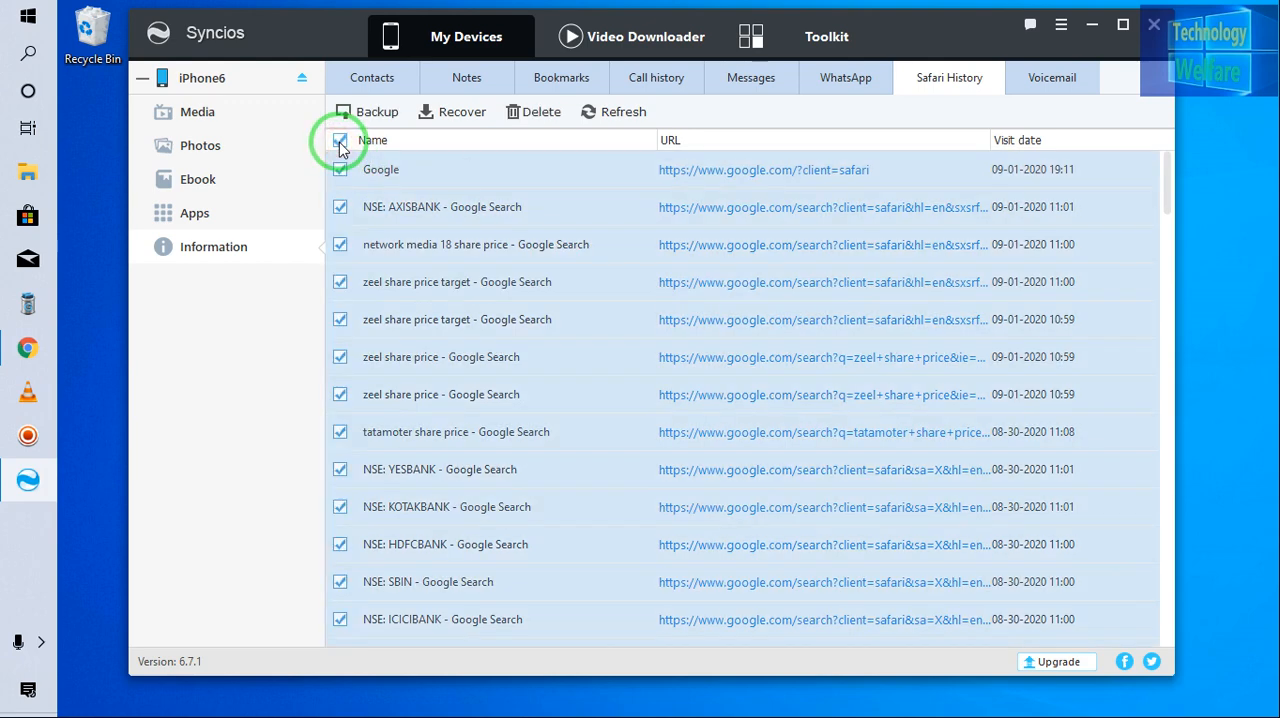
{"action": "mouse_move", "coordinate": [533, 111]}
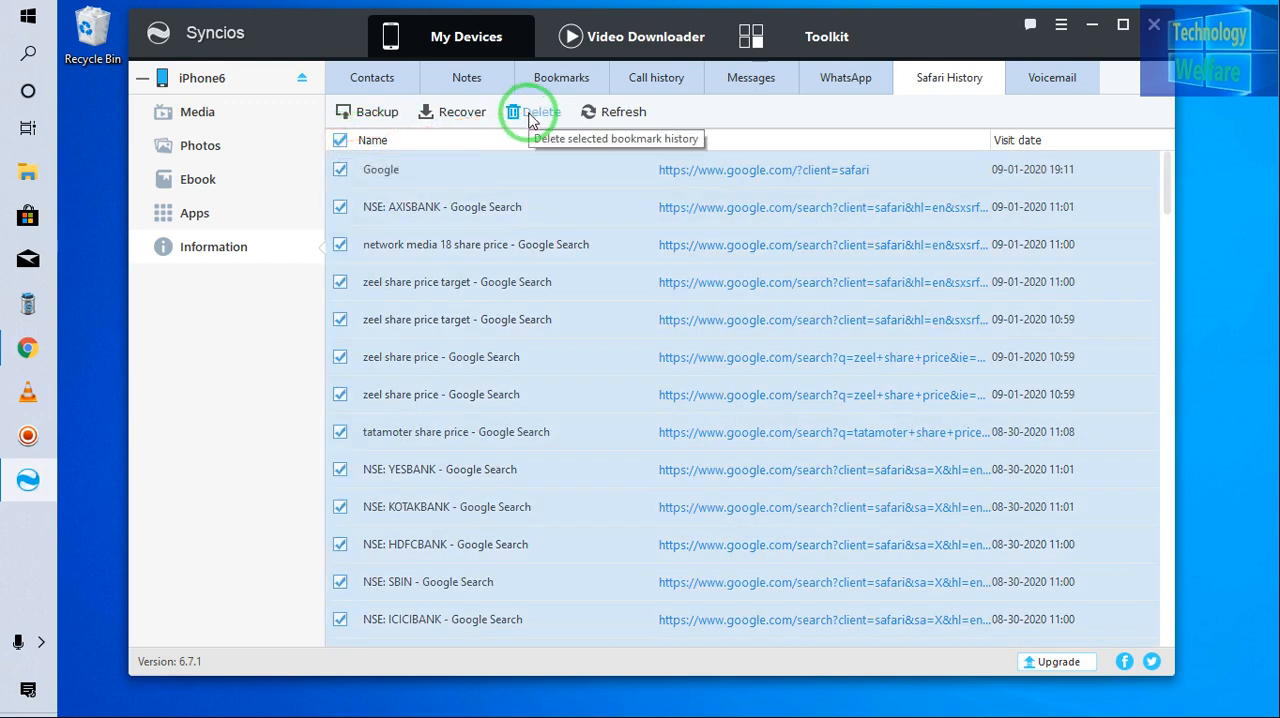
{"action": "mouse_move", "coordinate": [545, 214]}
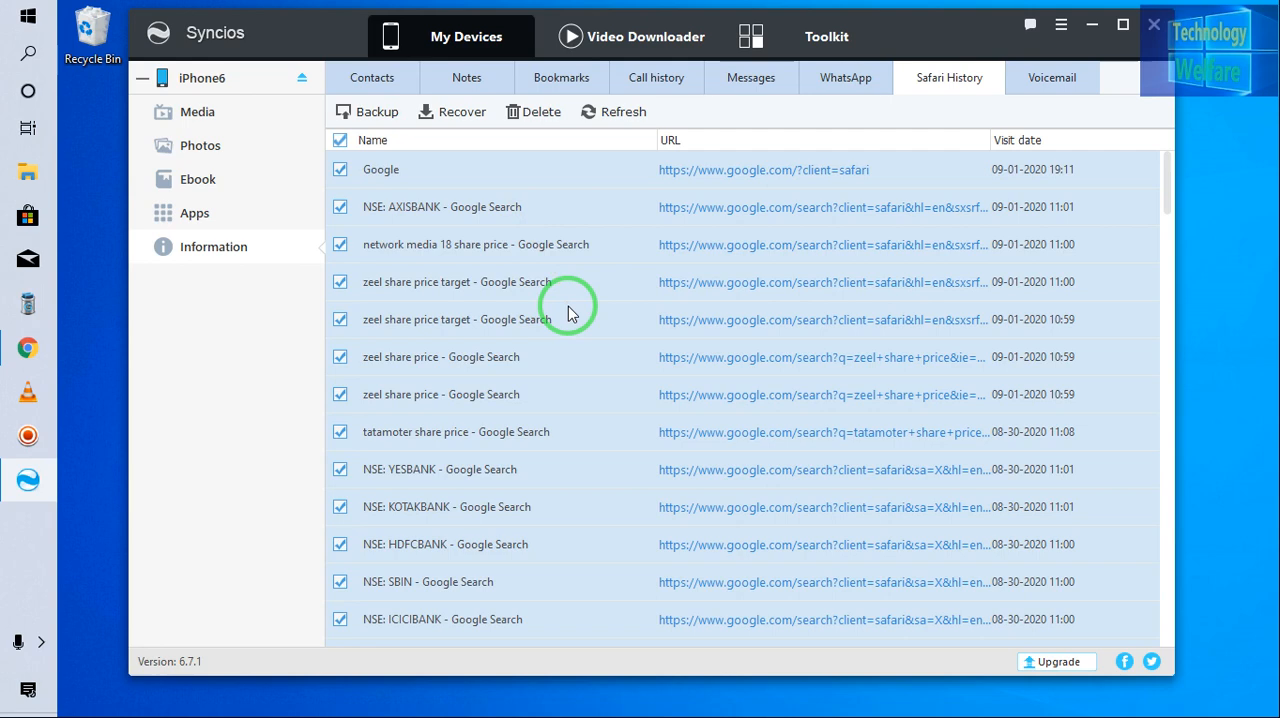
{"action": "mouse_move", "coordinate": [196, 111]}
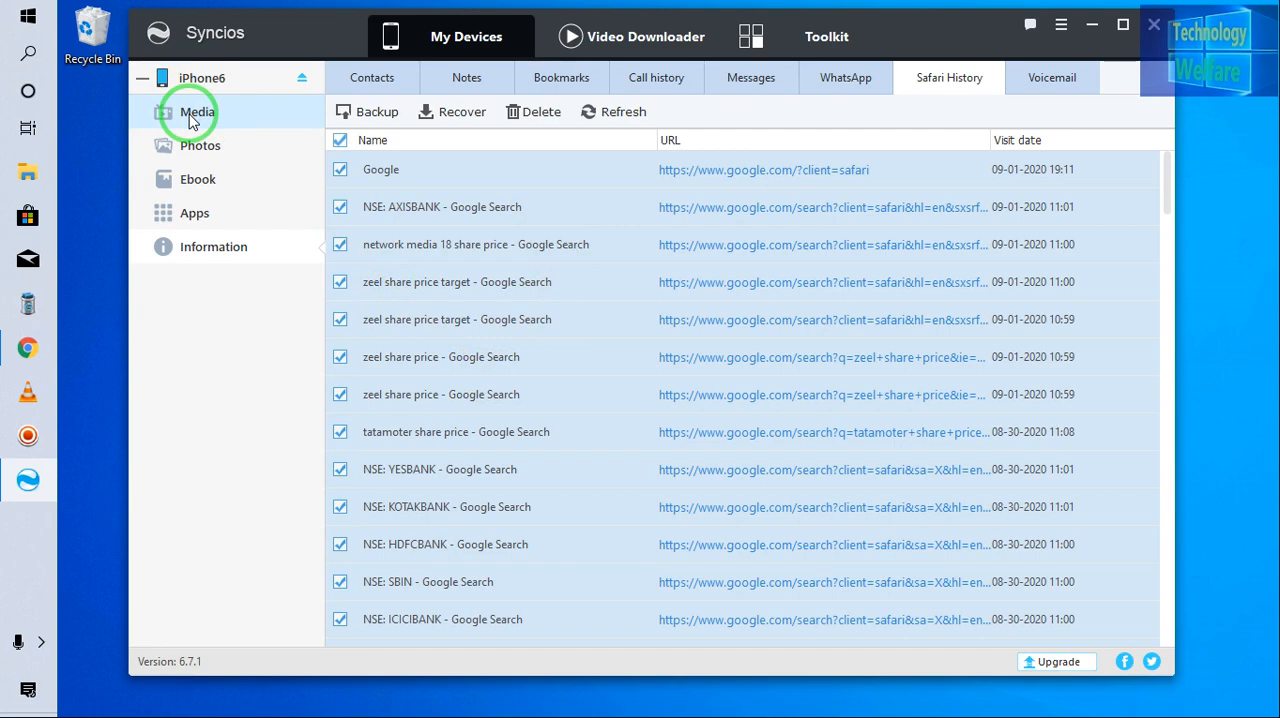
- Open the iPhone6's Media section, whose music library is empty
{"action": "left_click", "coordinate": [197, 112]}
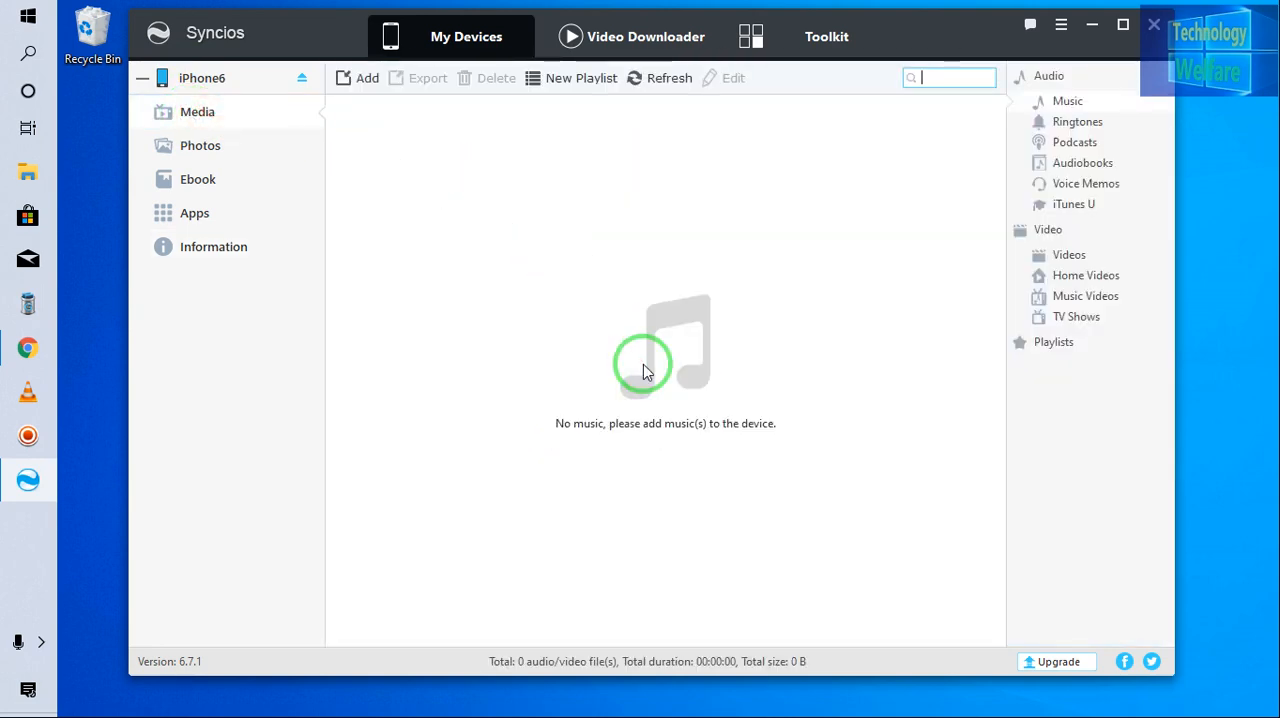
{"action": "mouse_move", "coordinate": [467, 127]}
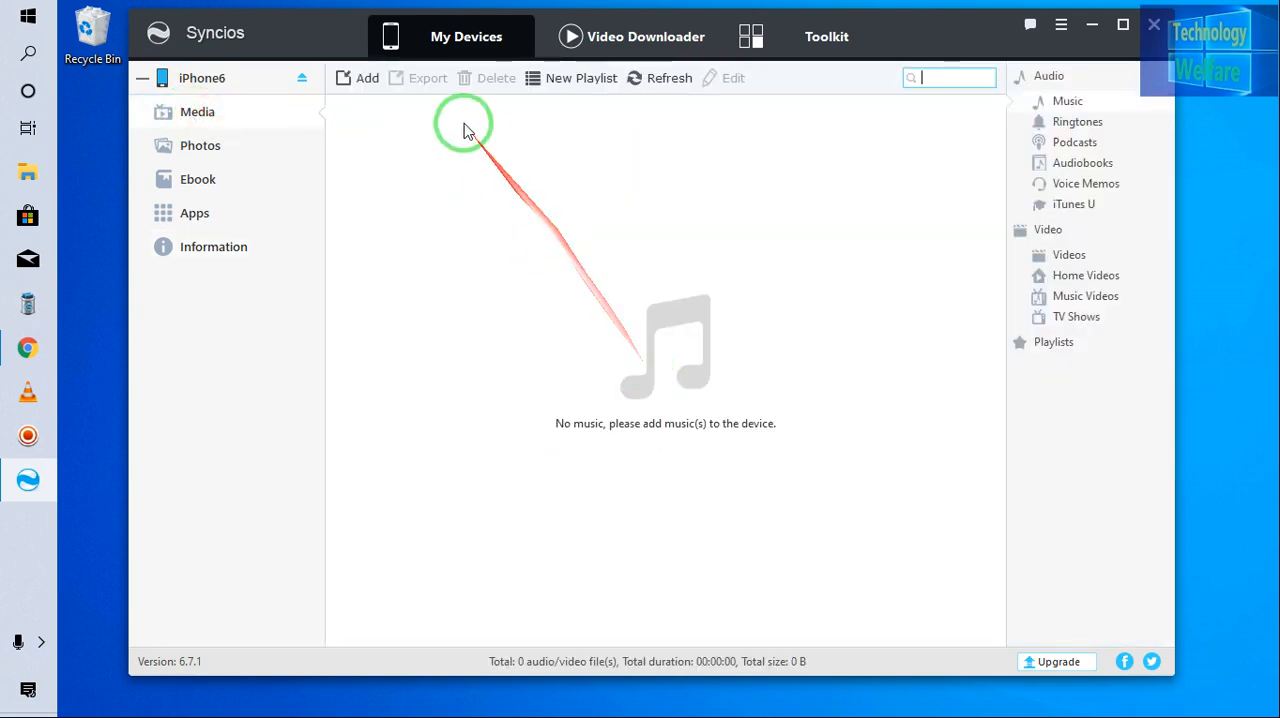
{"action": "mouse_move", "coordinate": [428, 232]}
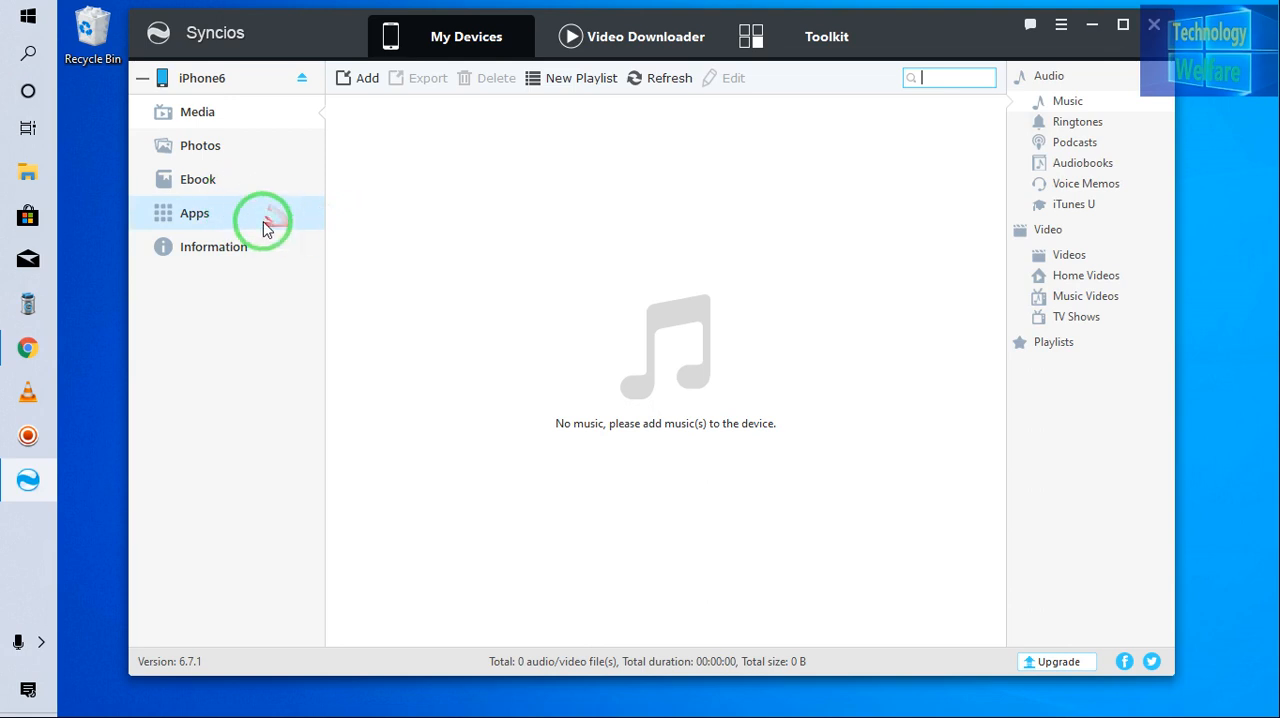
{"action": "left_click", "coordinate": [194, 213]}
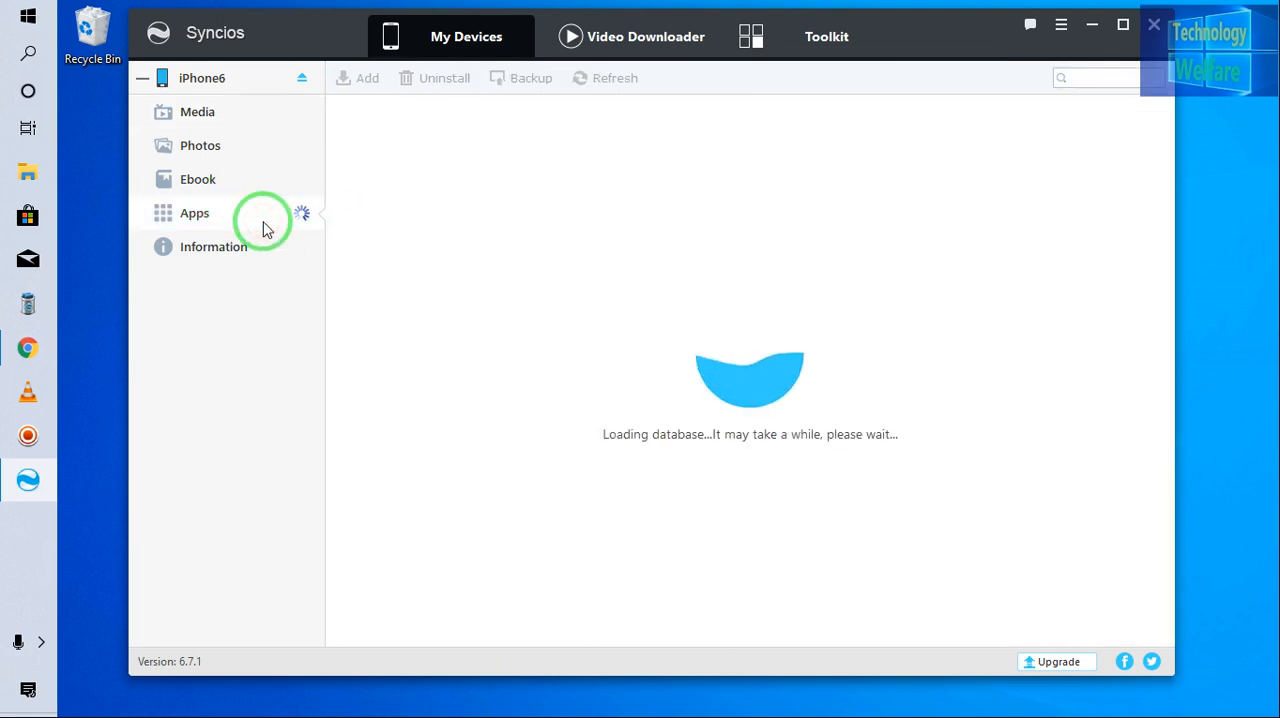
{"action": "left_click", "coordinate": [194, 213]}
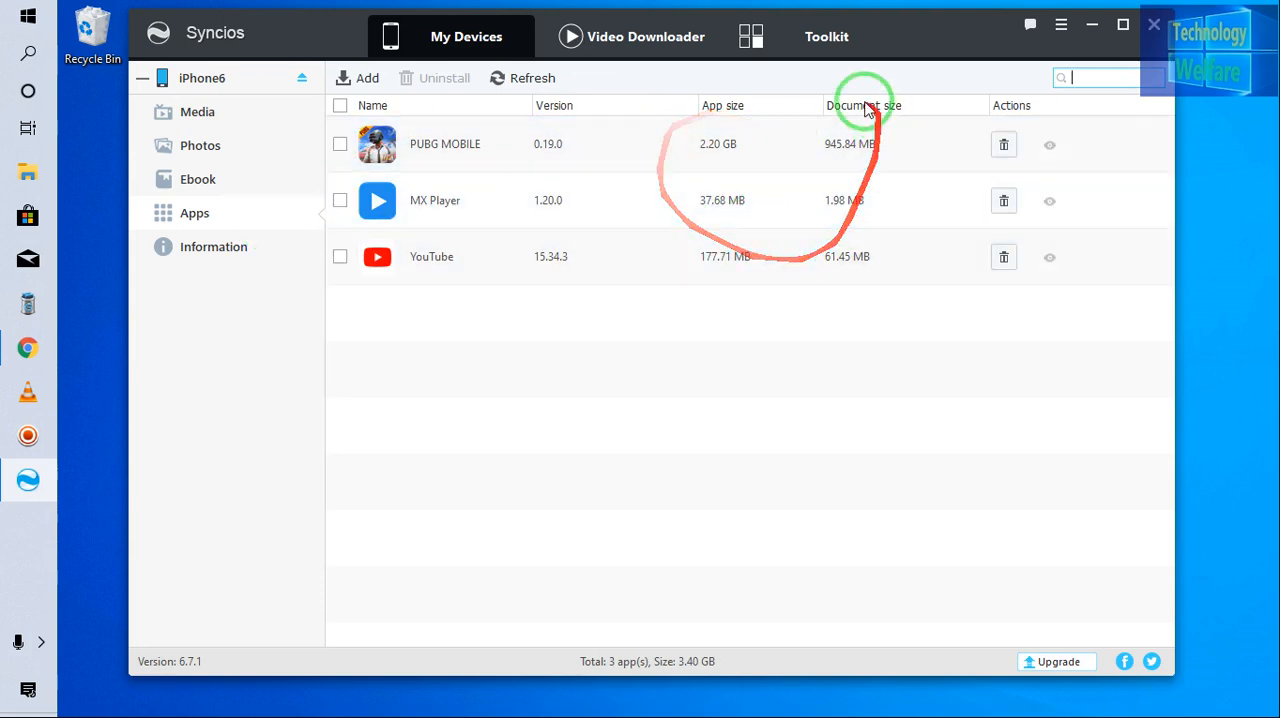
{"action": "mouse_move", "coordinate": [1004, 145]}
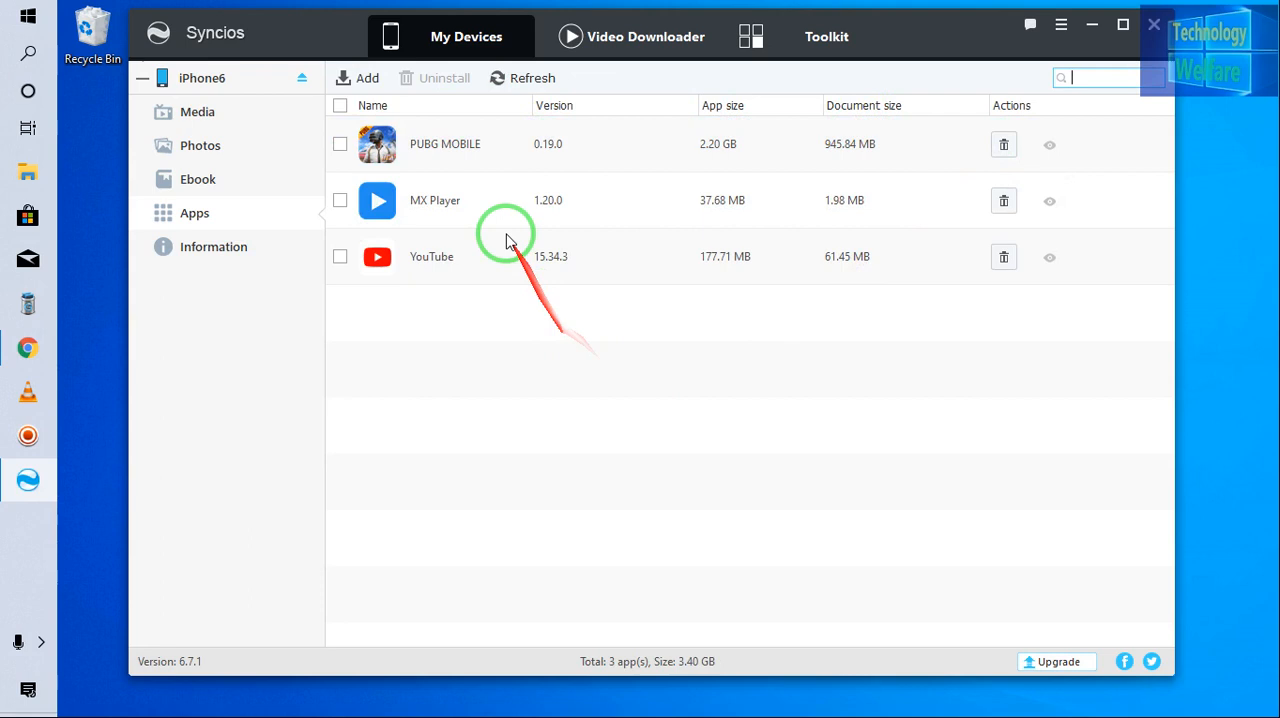
{"action": "mouse_move", "coordinate": [367, 88]}
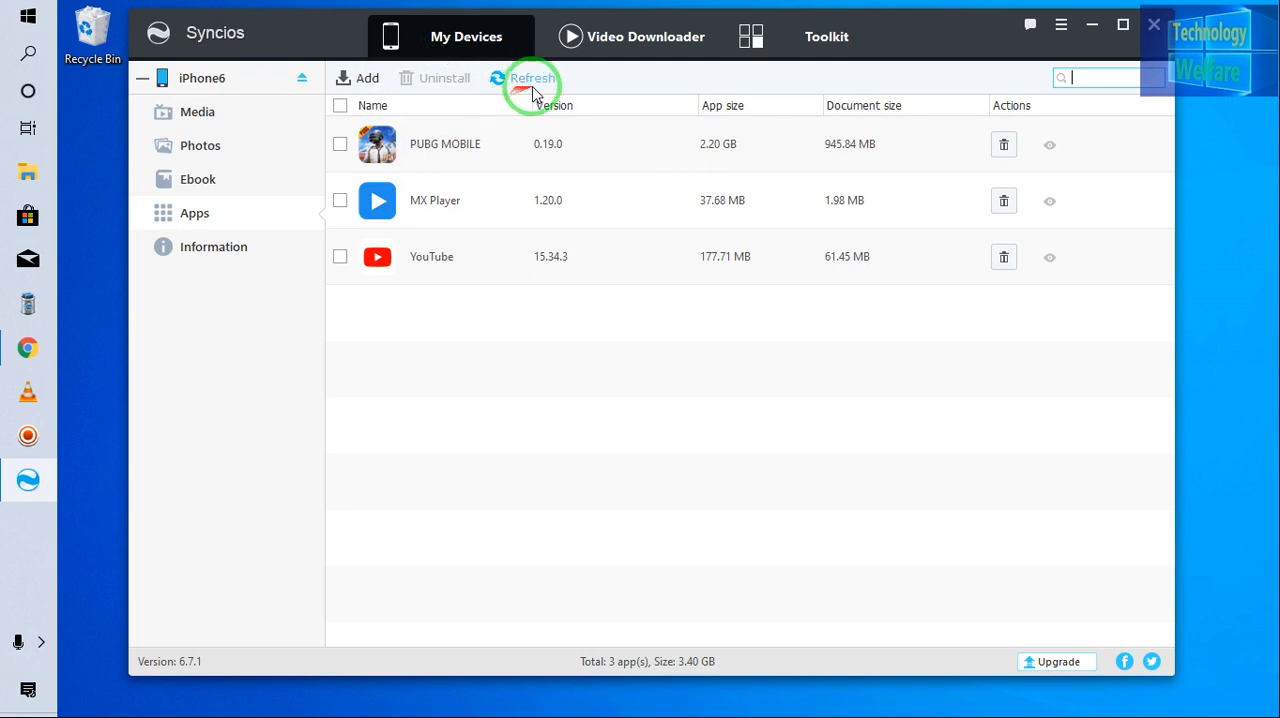
{"action": "mouse_move", "coordinate": [762, 83]}
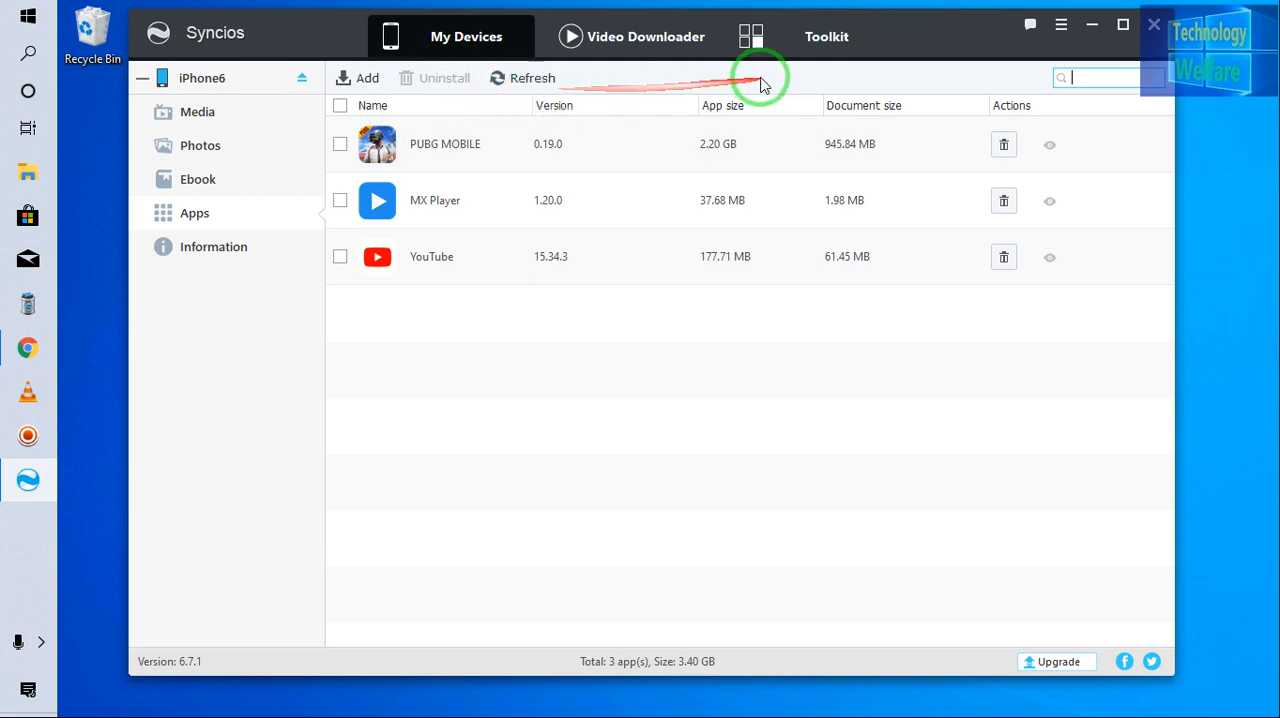
- Switch to the Toolkit tab listing Phone Transfer, 1-Click Backup and management tools
{"action": "left_click", "coordinate": [826, 36]}
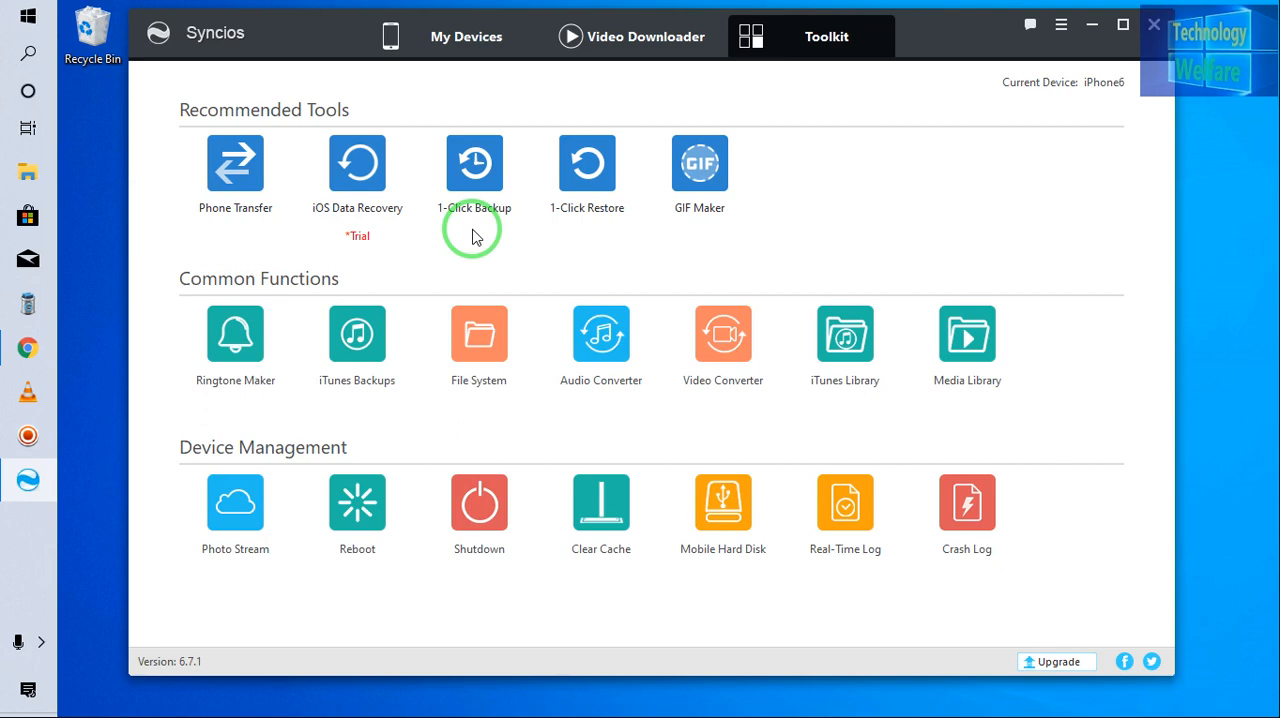
{"action": "mouse_move", "coordinate": [198, 408]}
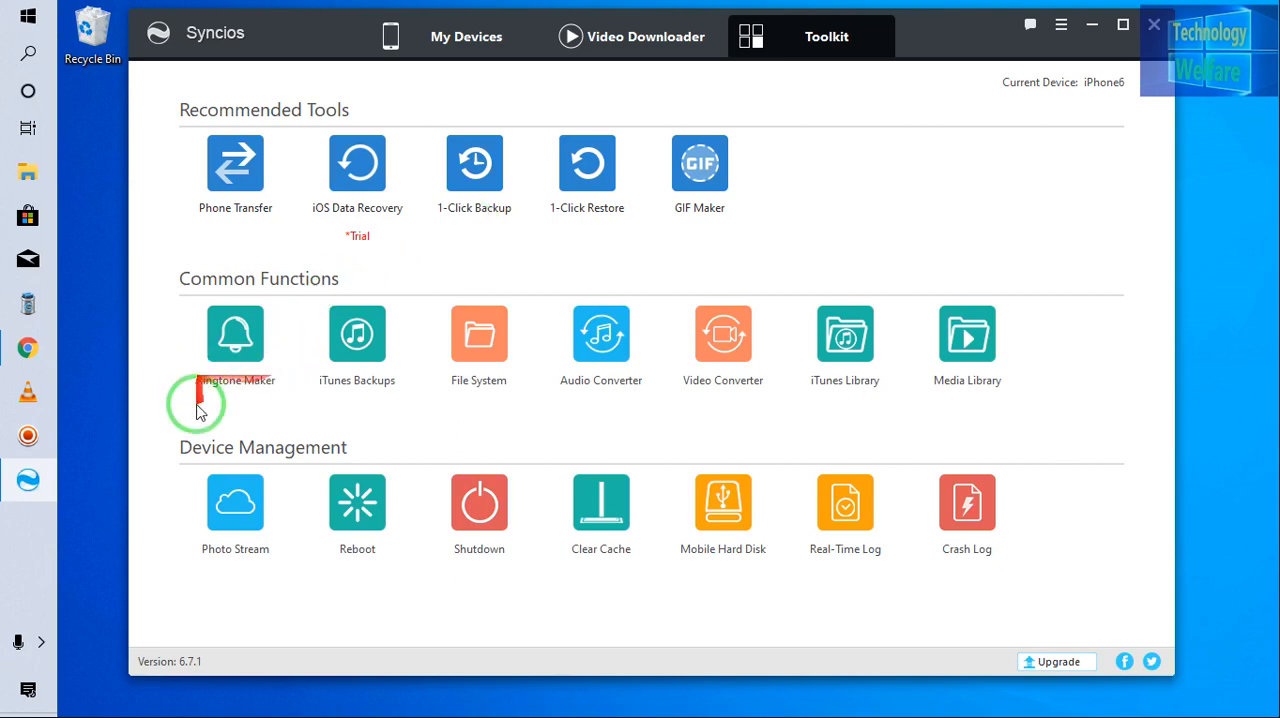
{"action": "mouse_move", "coordinate": [293, 473]}
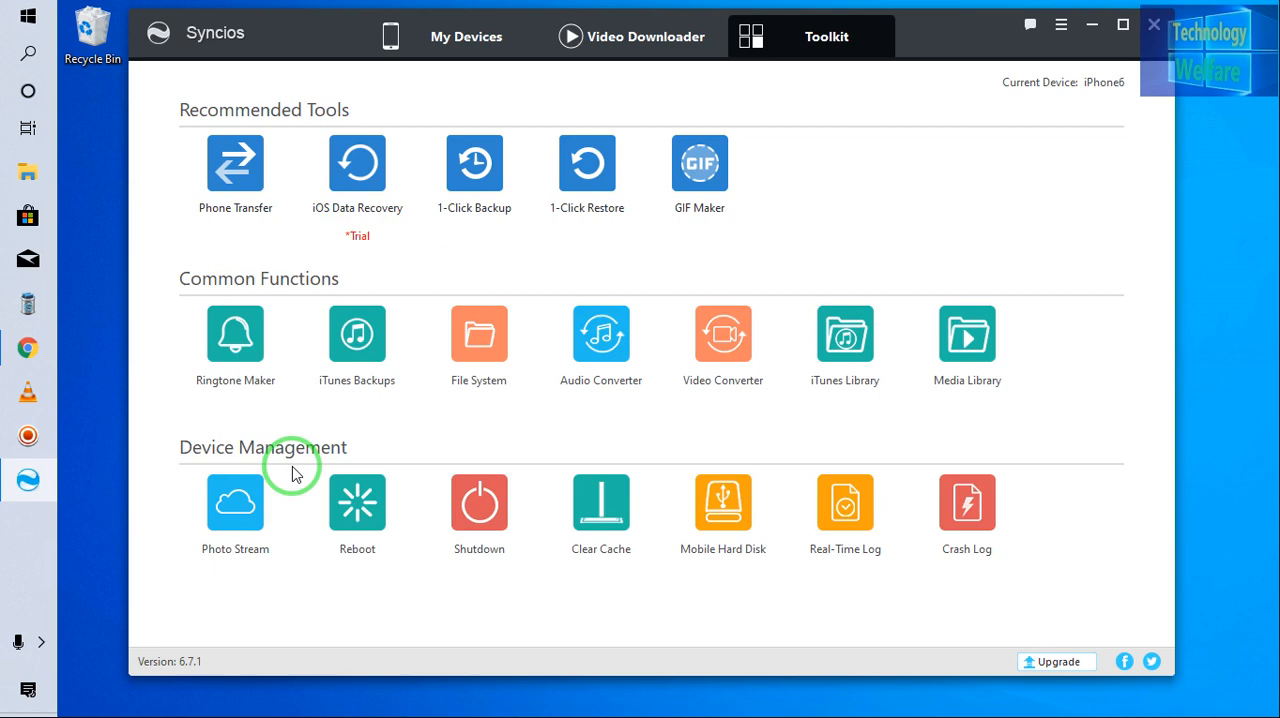
{"action": "mouse_move", "coordinate": [235, 335]}
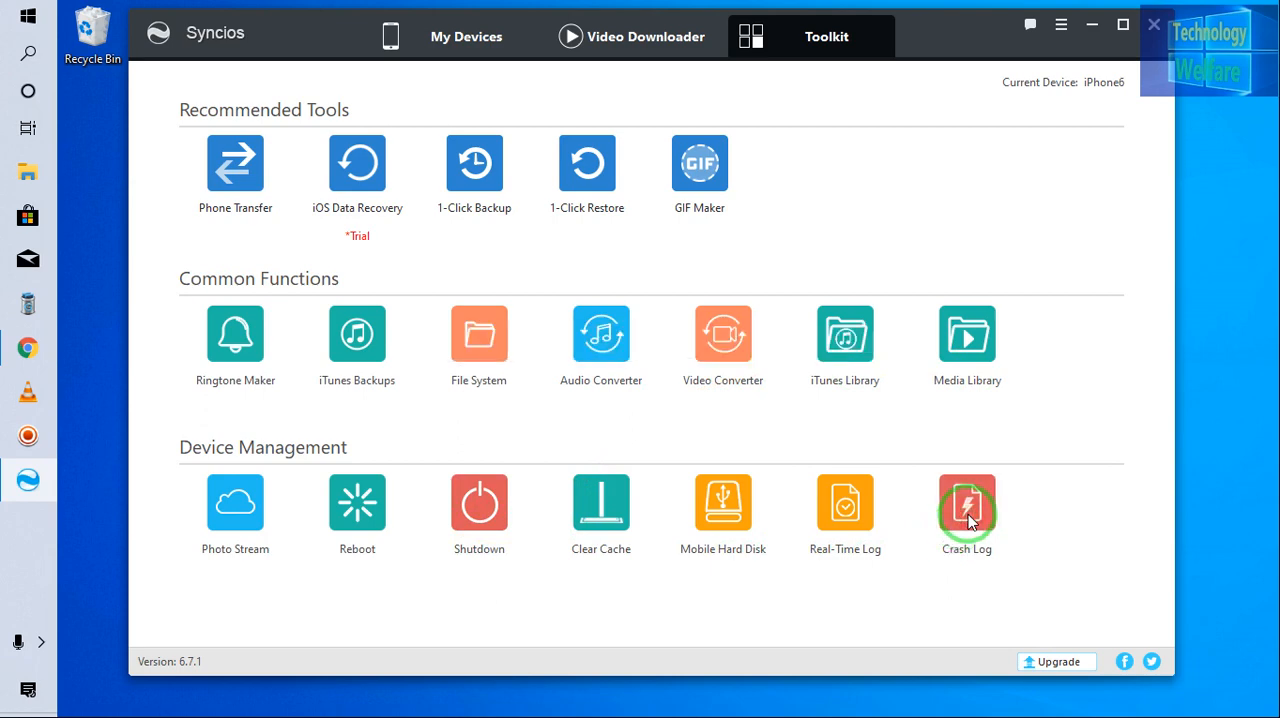
{"action": "mouse_move", "coordinate": [967, 503]}
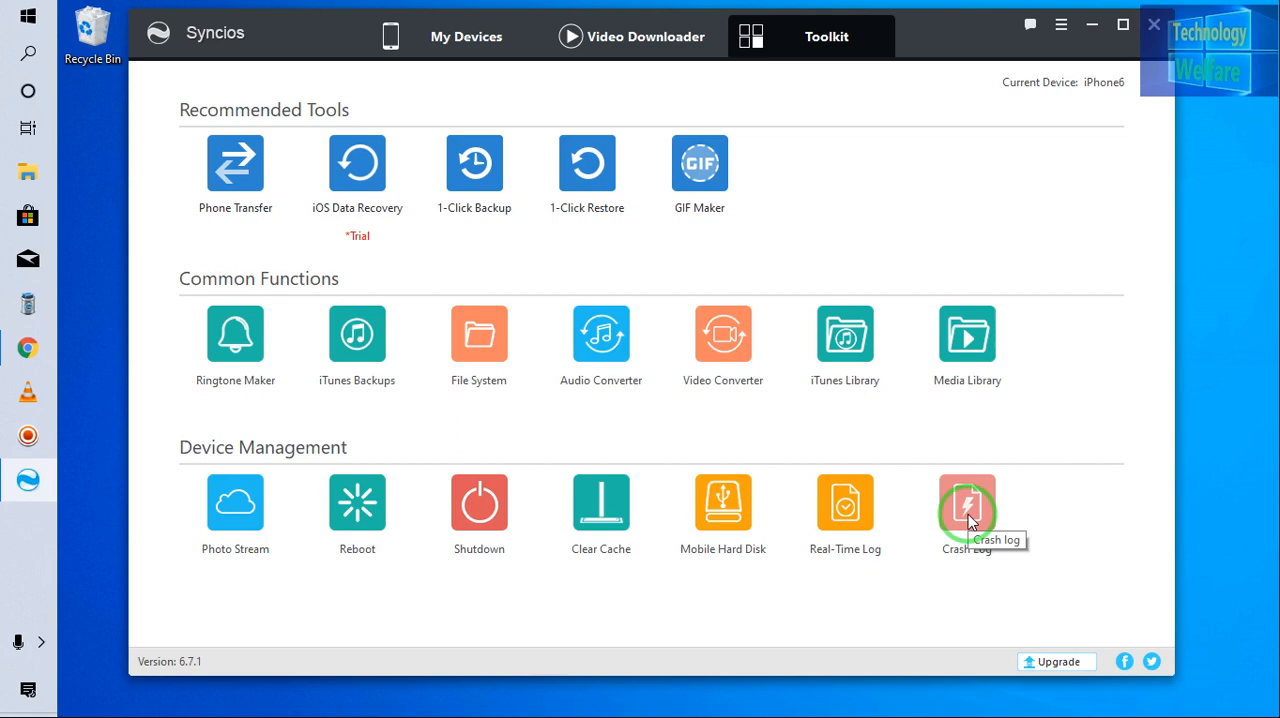
{"action": "mouse_move", "coordinate": [650, 135]}
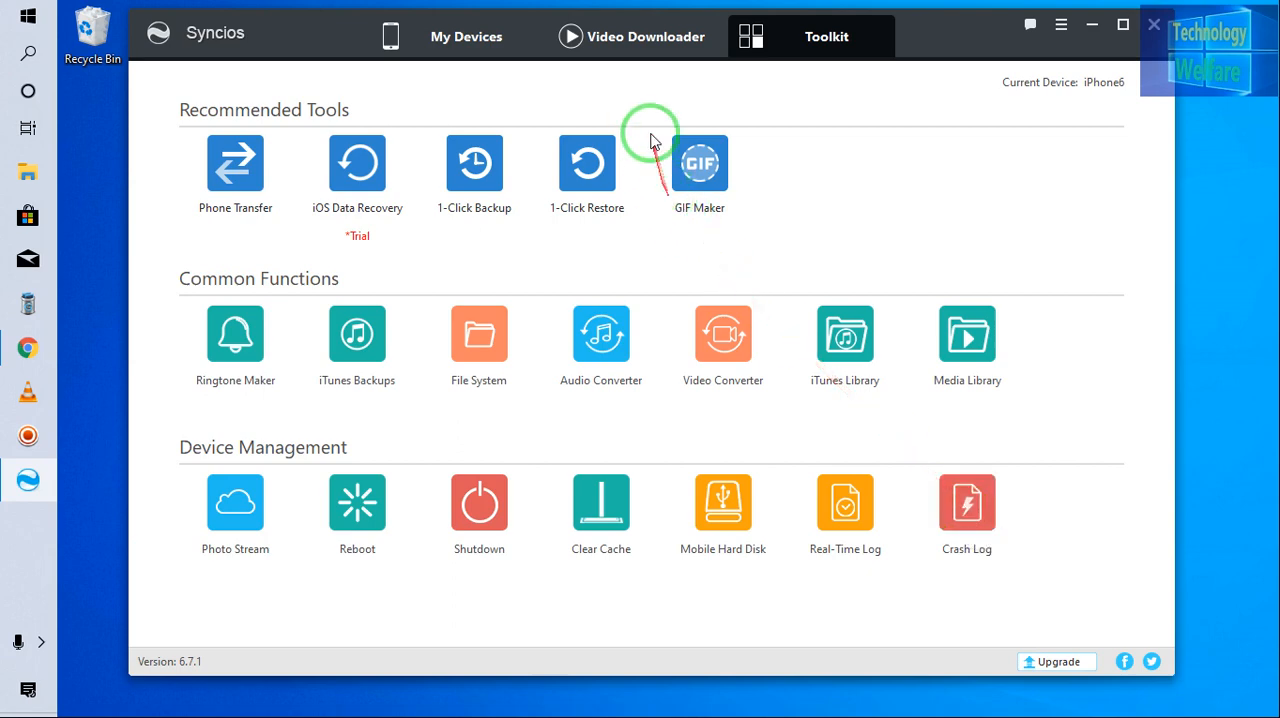
- Switch to the Video Downloader tab with an empty URL box and Best Quality
{"action": "left_click", "coordinate": [632, 36]}
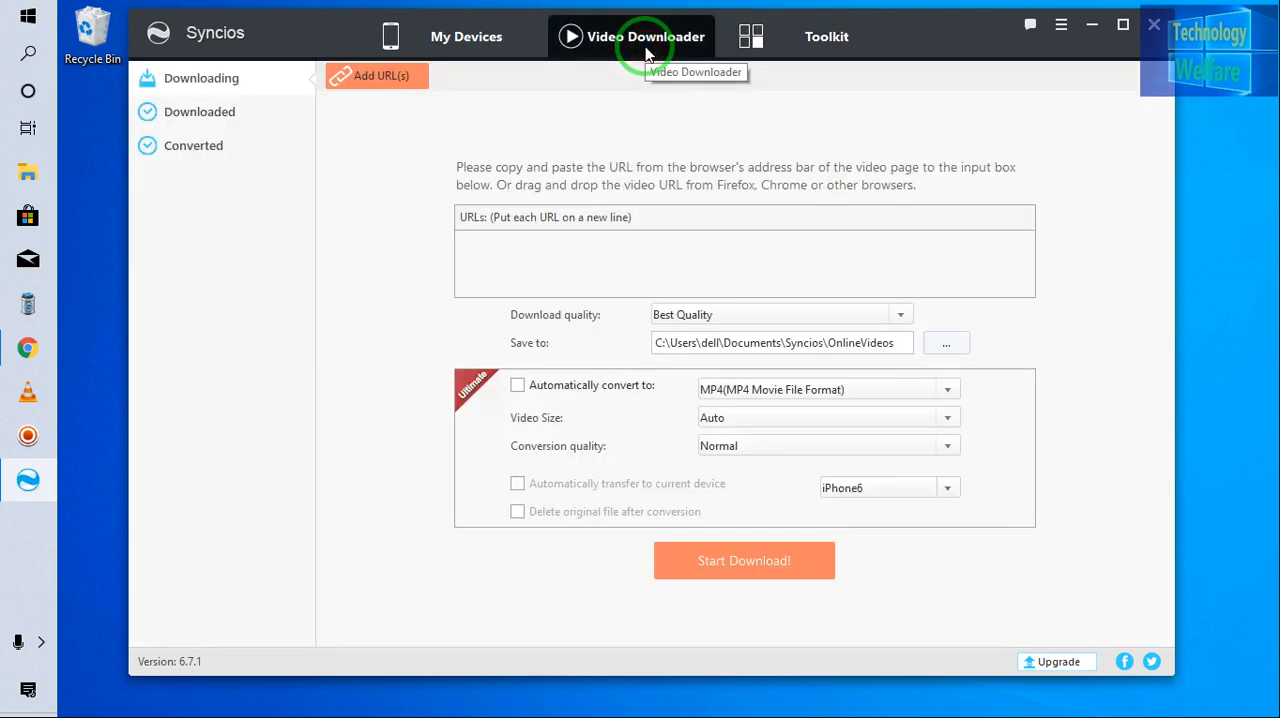
{"action": "mouse_move", "coordinate": [575, 210]}
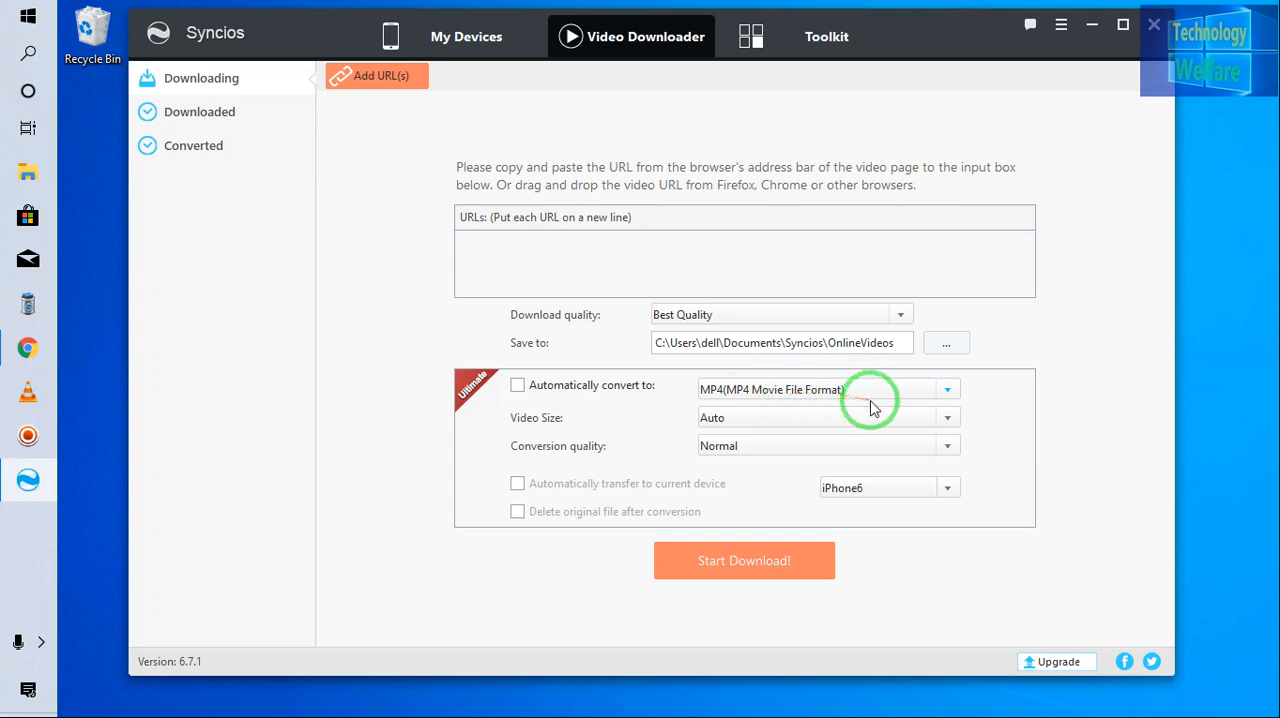
{"action": "mouse_move", "coordinate": [900, 390]}
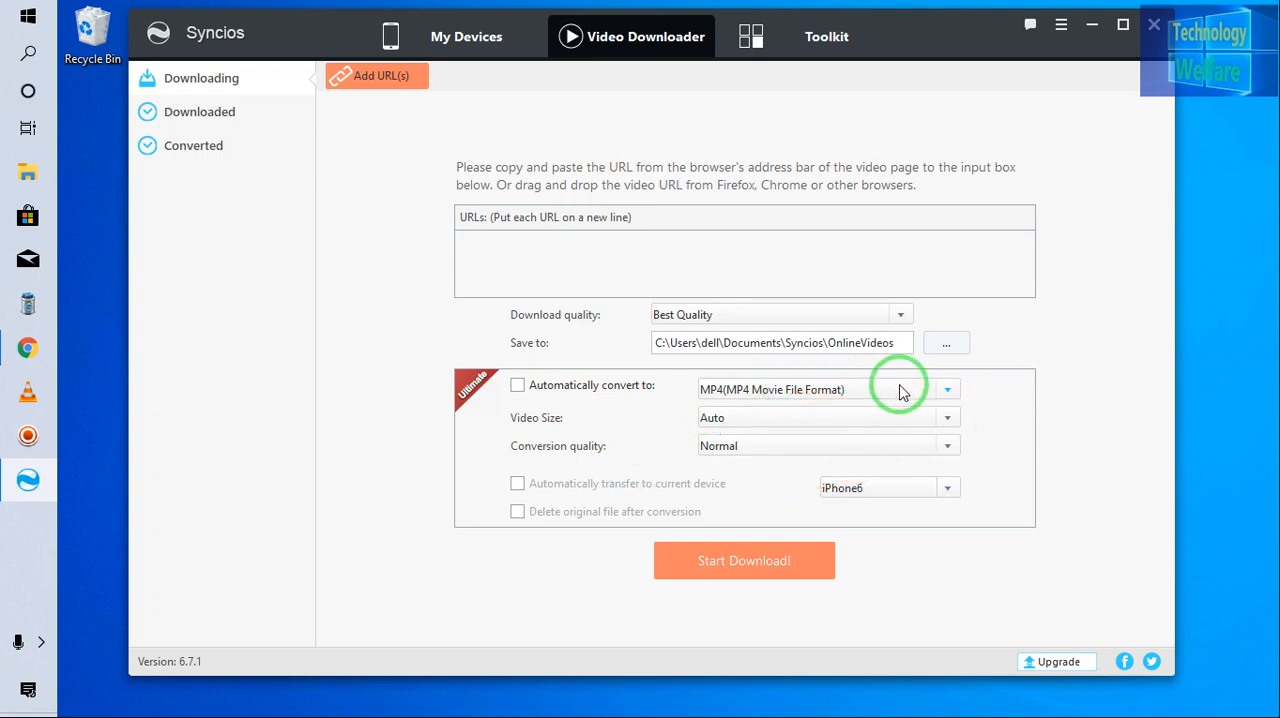
{"action": "mouse_move", "coordinate": [630, 233]}
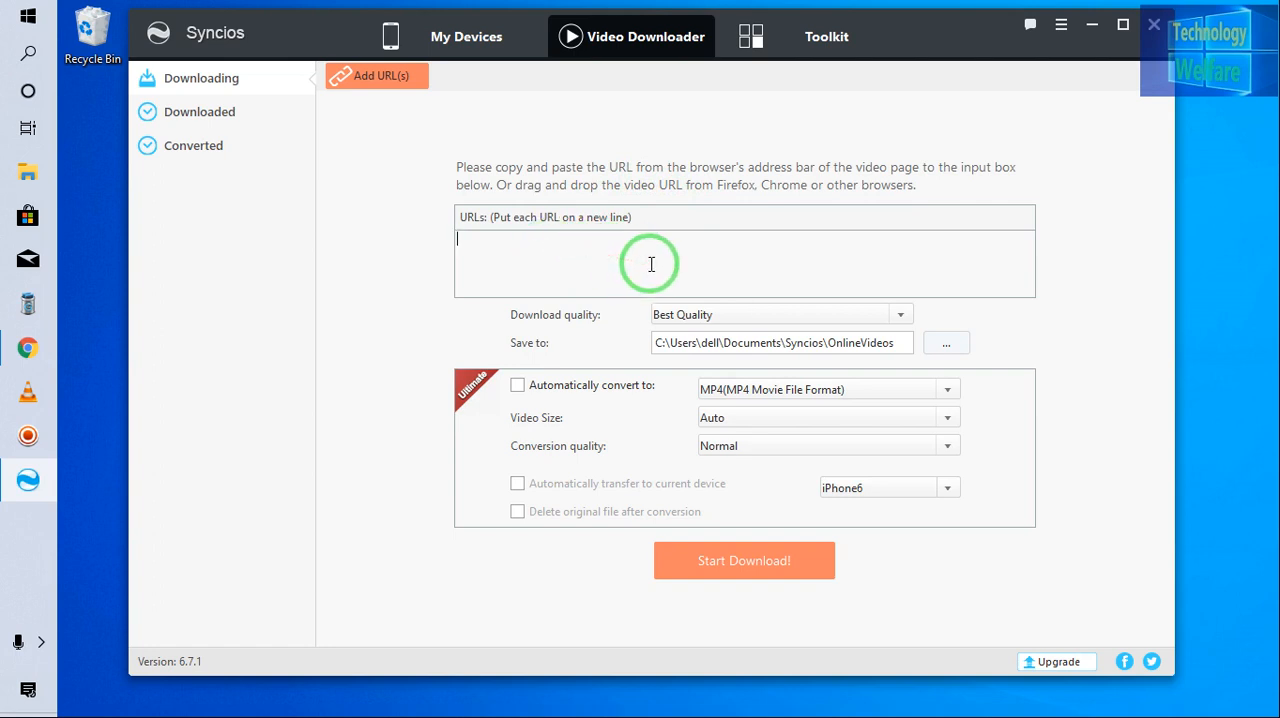
{"action": "mouse_move", "coordinate": [918, 558]}
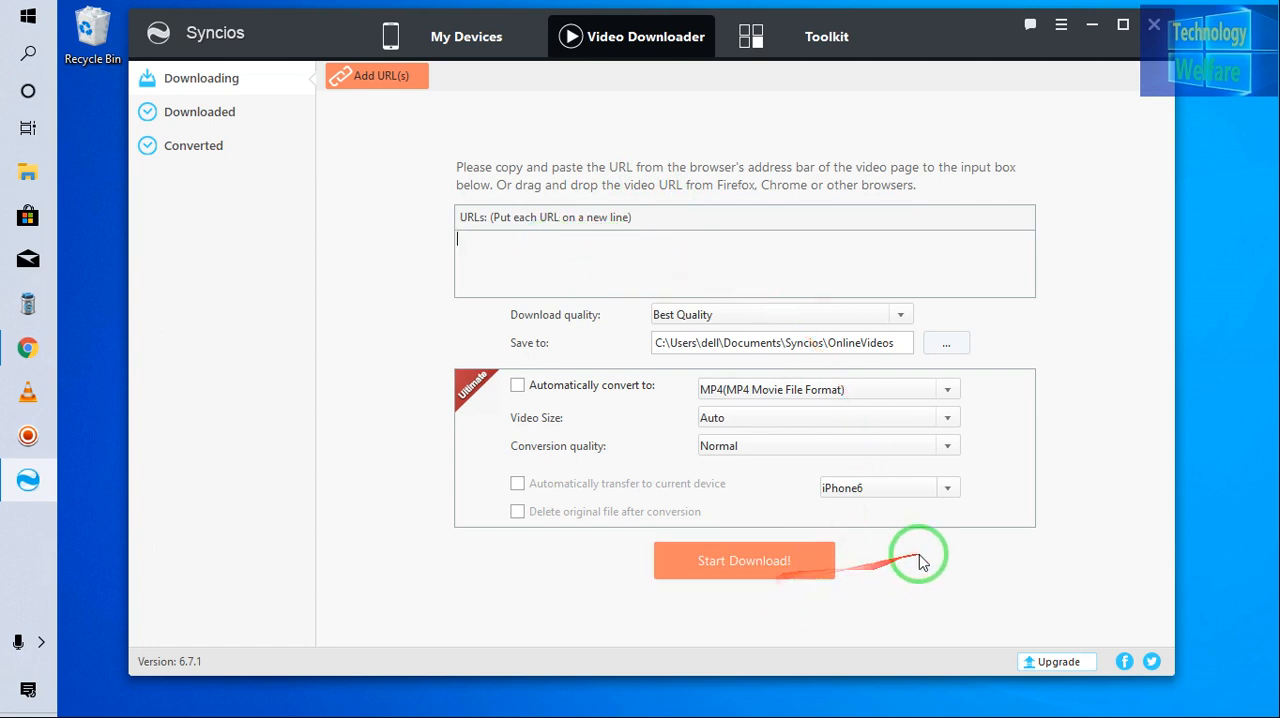
{"action": "mouse_move", "coordinate": [925, 560]}
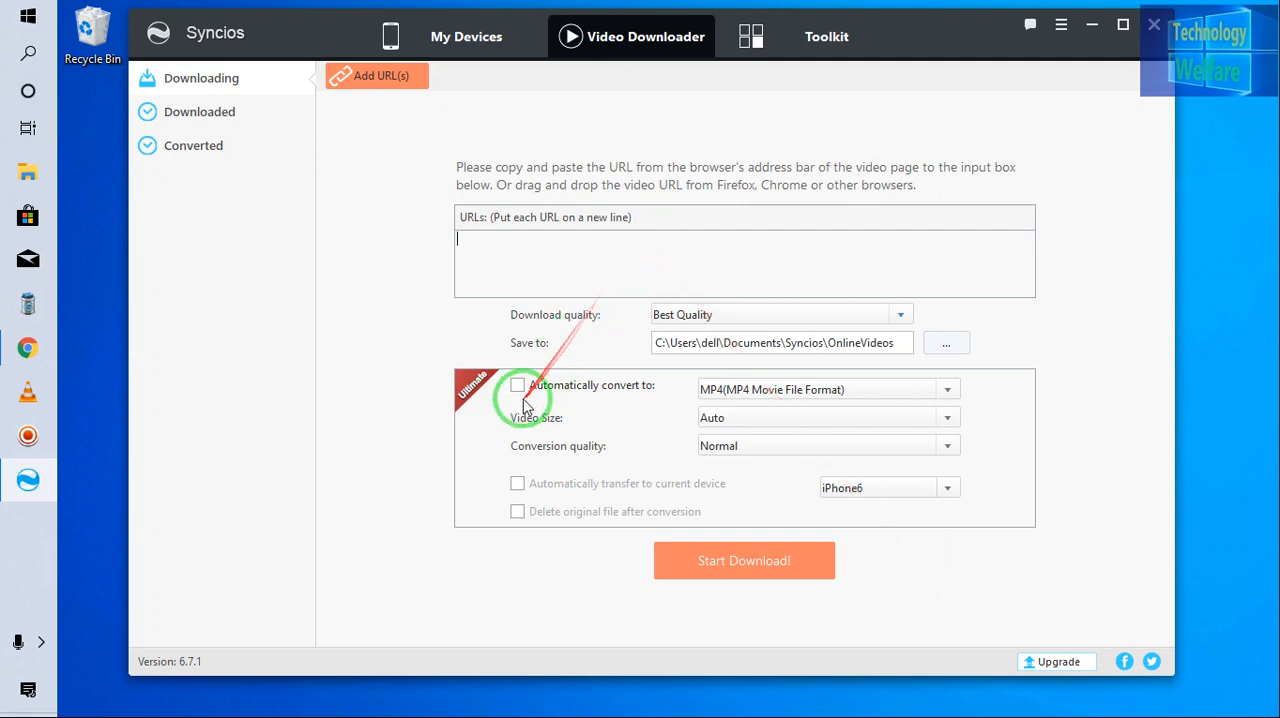
{"action": "mouse_move", "coordinate": [595, 220]}
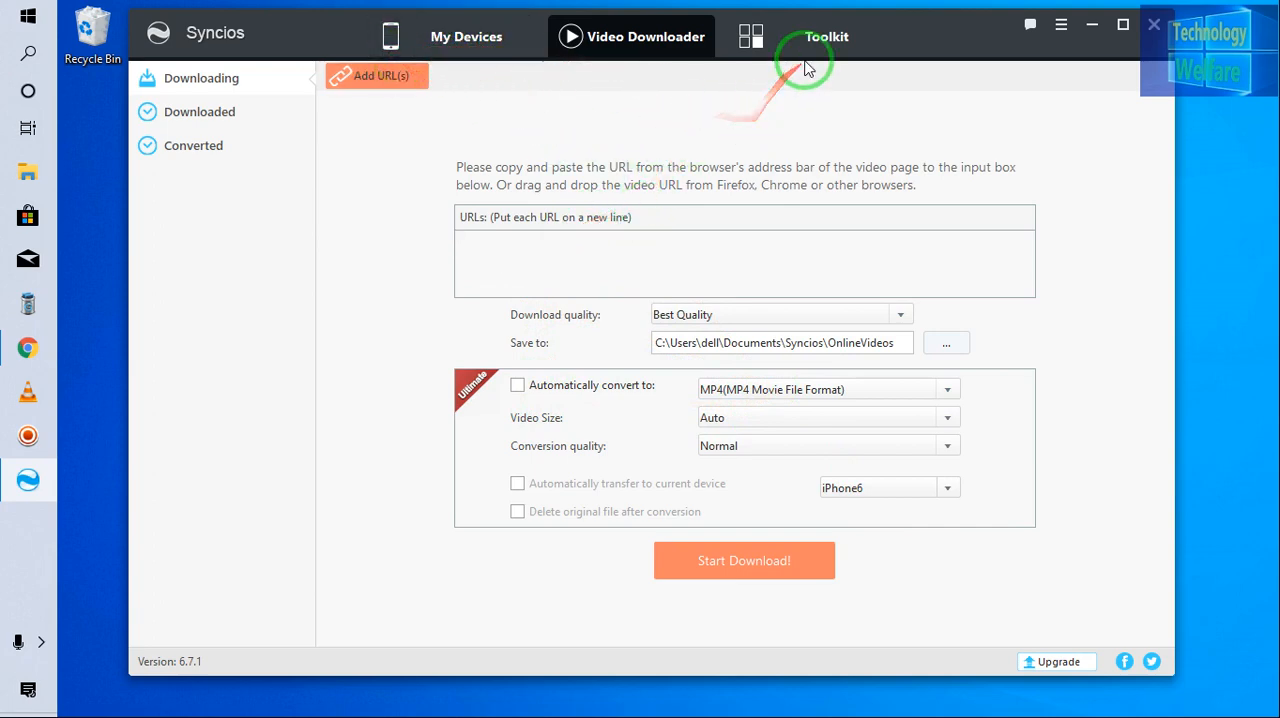
- Return to the Toolkit tab, where the Ultimate upgrade prompt appears
{"action": "left_click", "coordinate": [810, 36]}
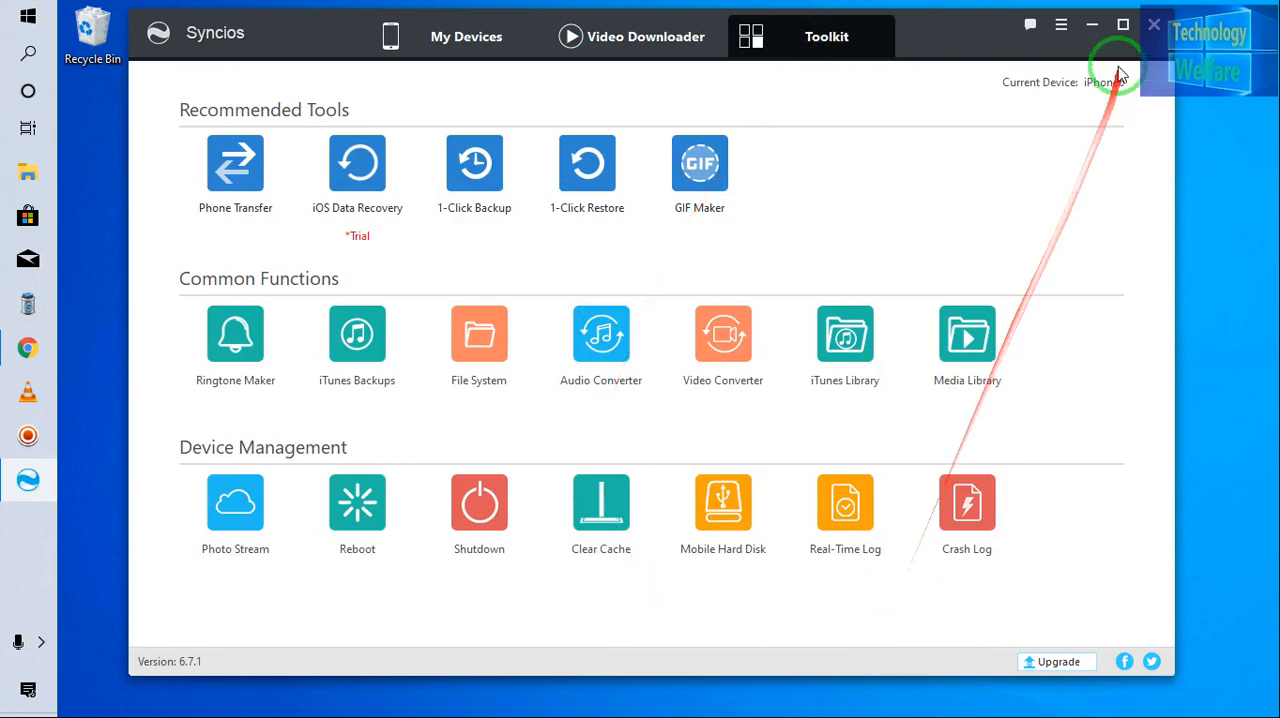
{"action": "mouse_move", "coordinate": [595, 145]}
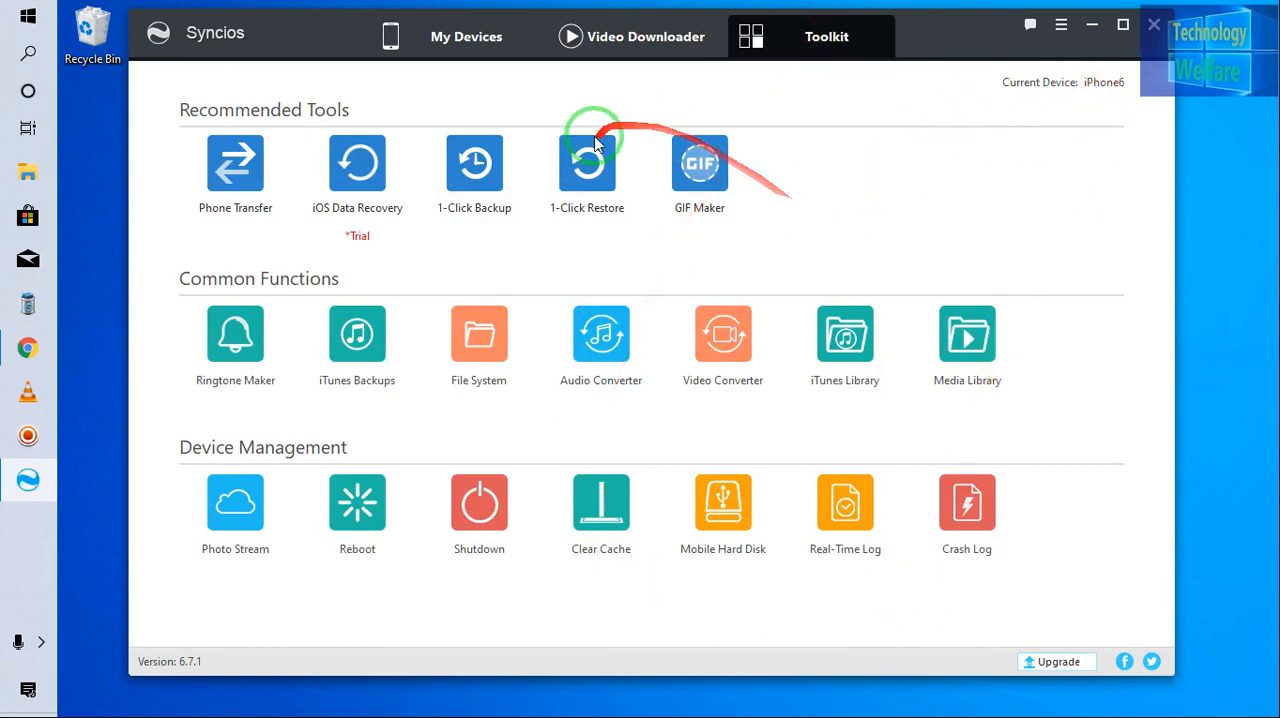
{"action": "mouse_move", "coordinate": [678, 244]}
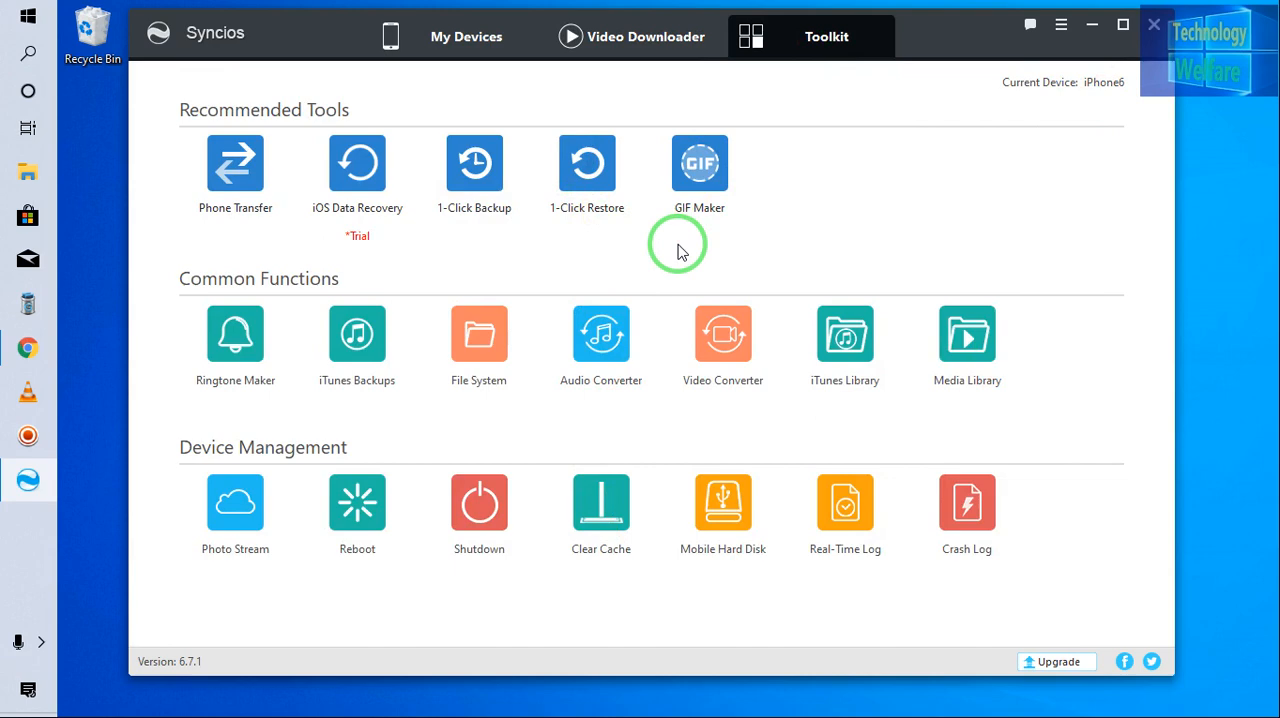
{"action": "mouse_move", "coordinate": [499, 230]}
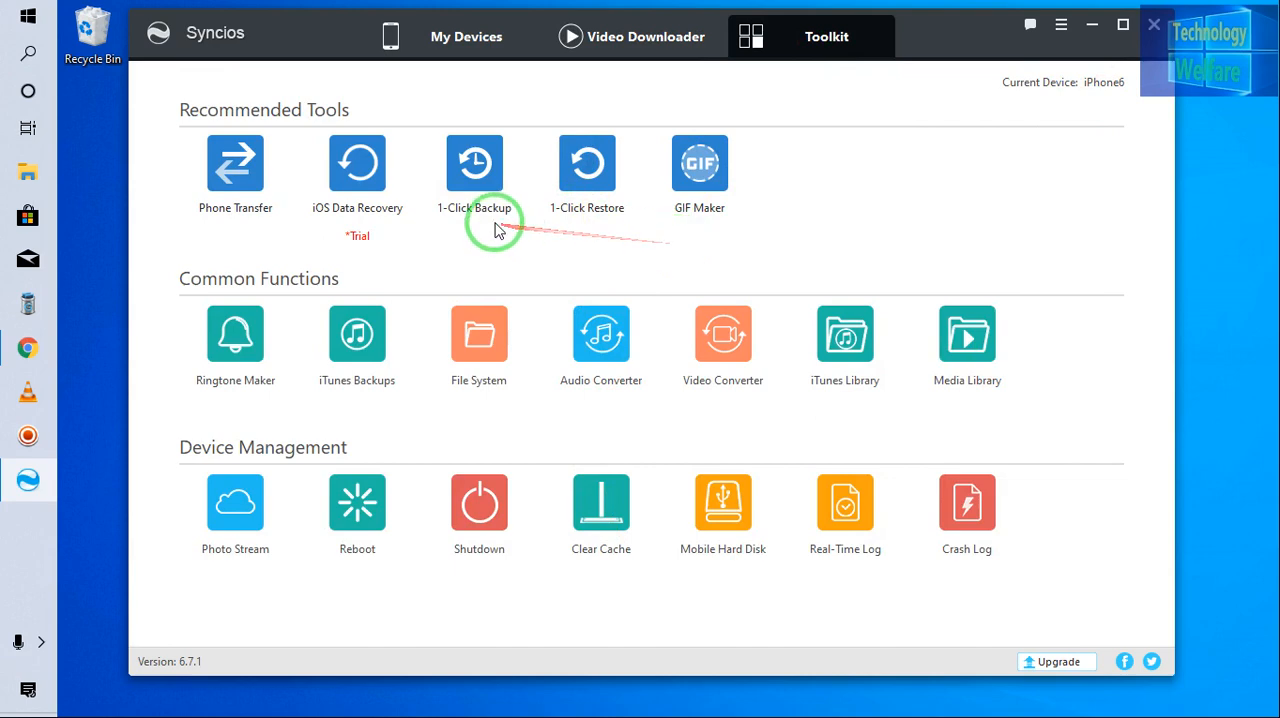
{"action": "mouse_move", "coordinate": [500, 257]}
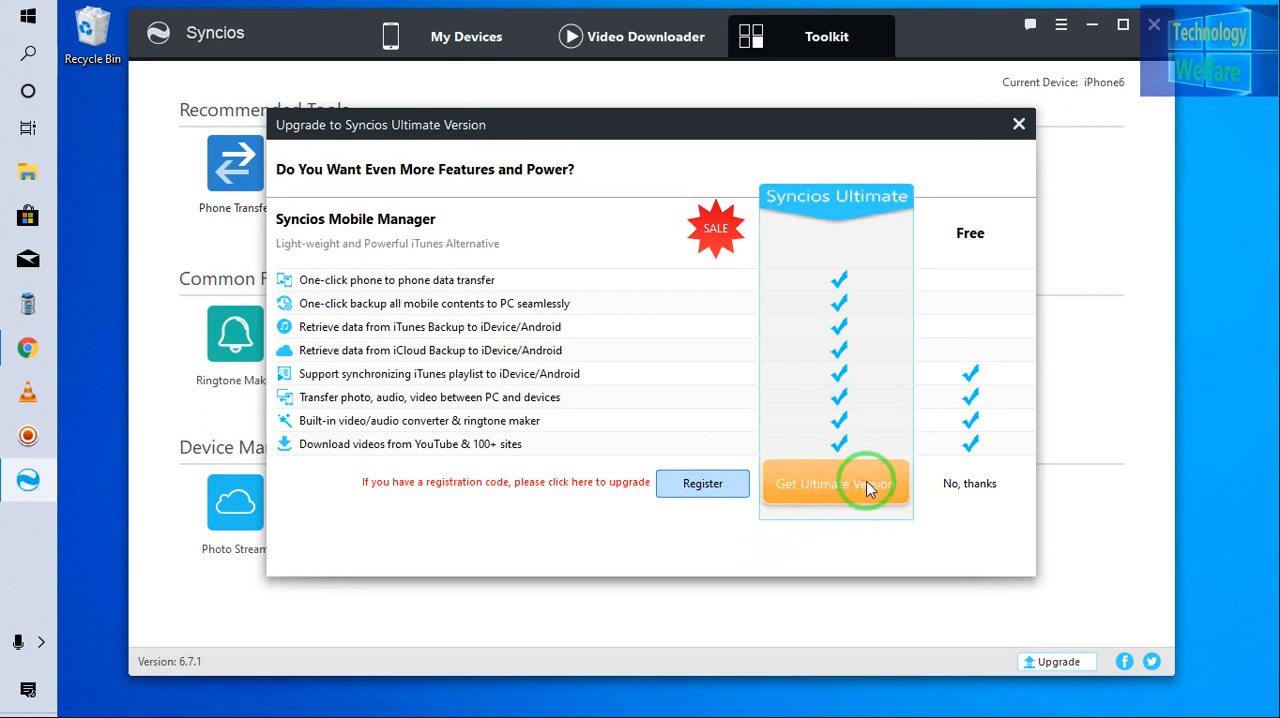
{"action": "mouse_move", "coordinate": [915, 480]}
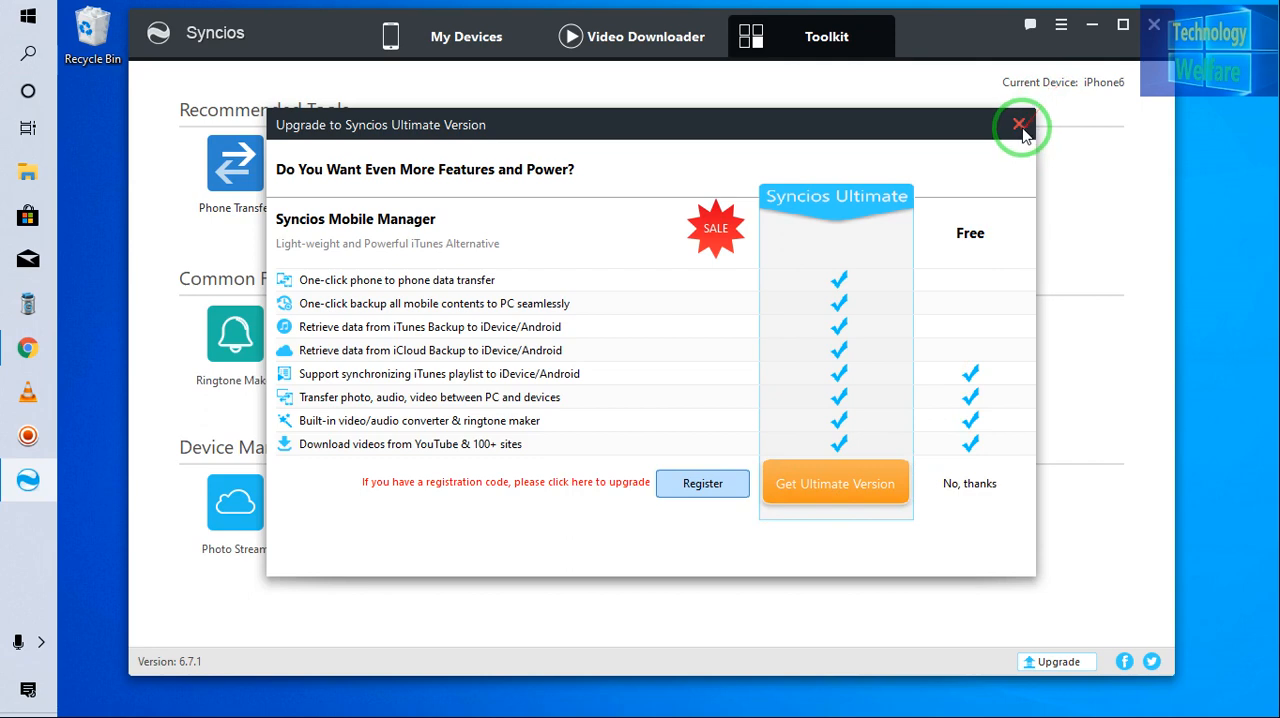
{"action": "mouse_move", "coordinate": [1020, 131]}
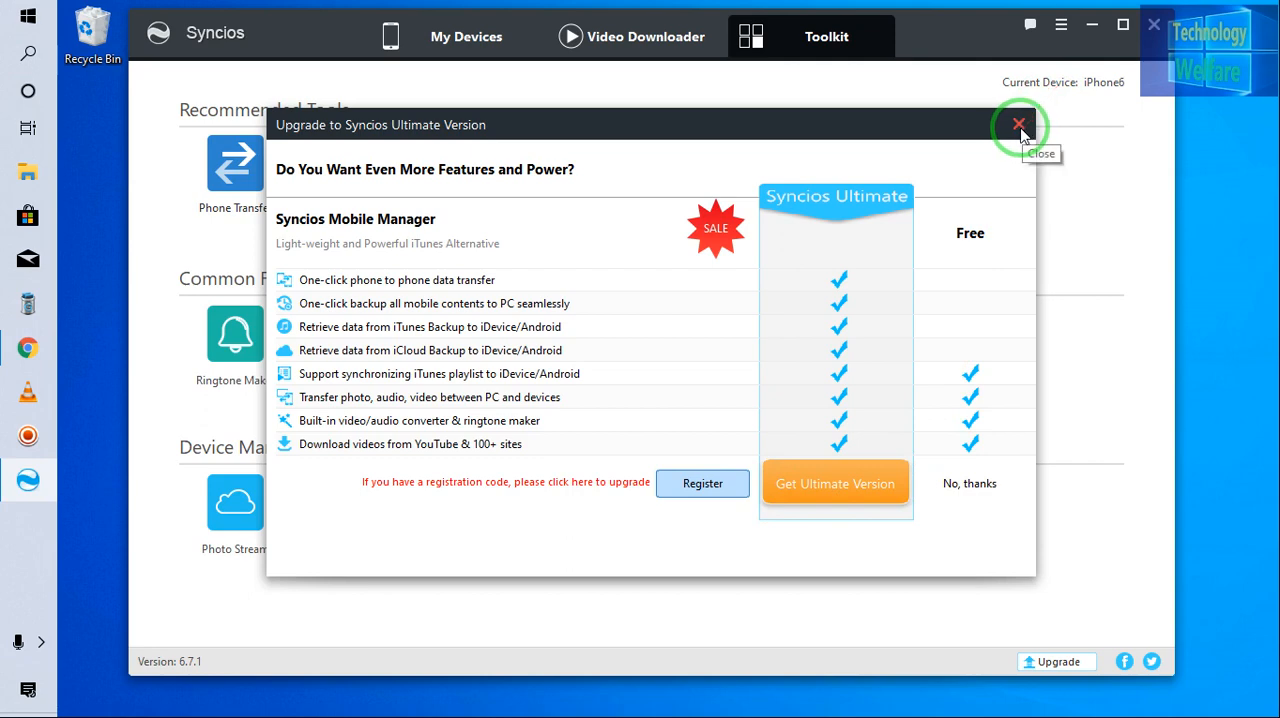
- Dismiss the upgrade prompt, preview Audio Converter's Add options, then close it
{"action": "left_click", "coordinate": [1019, 124]}
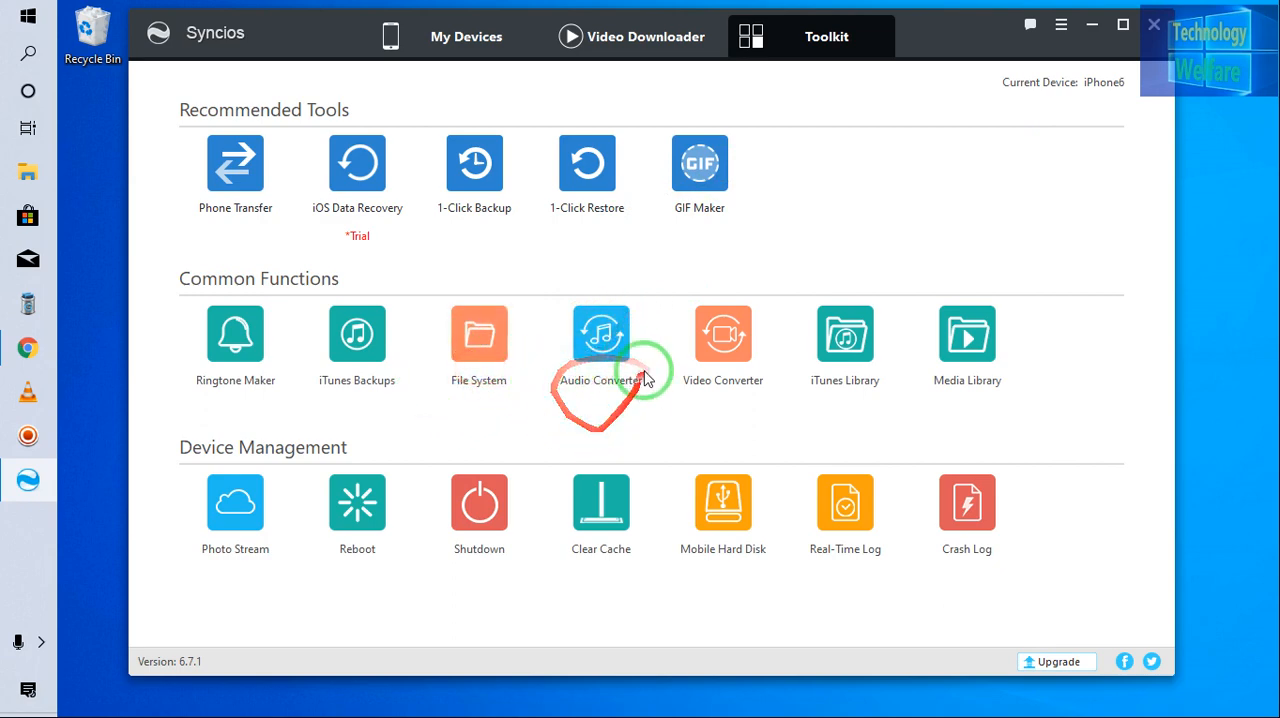
{"action": "left_click", "coordinate": [601, 334]}
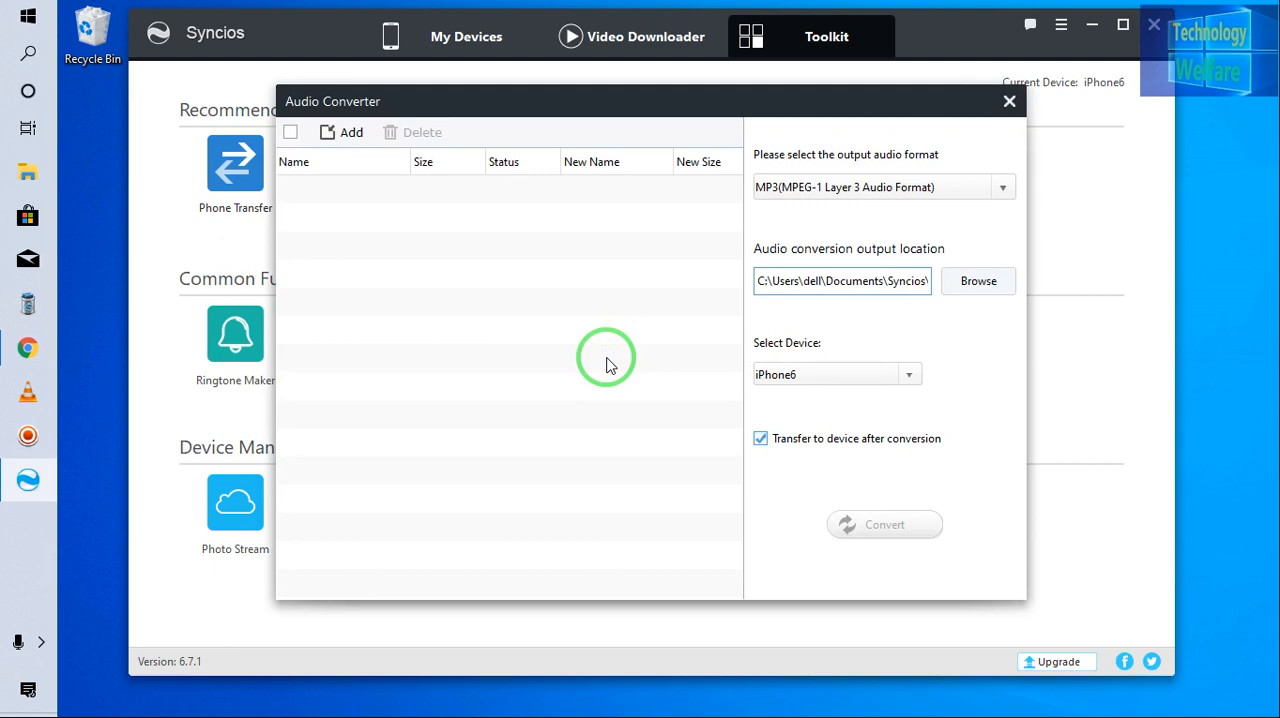
{"action": "left_click", "coordinate": [345, 132]}
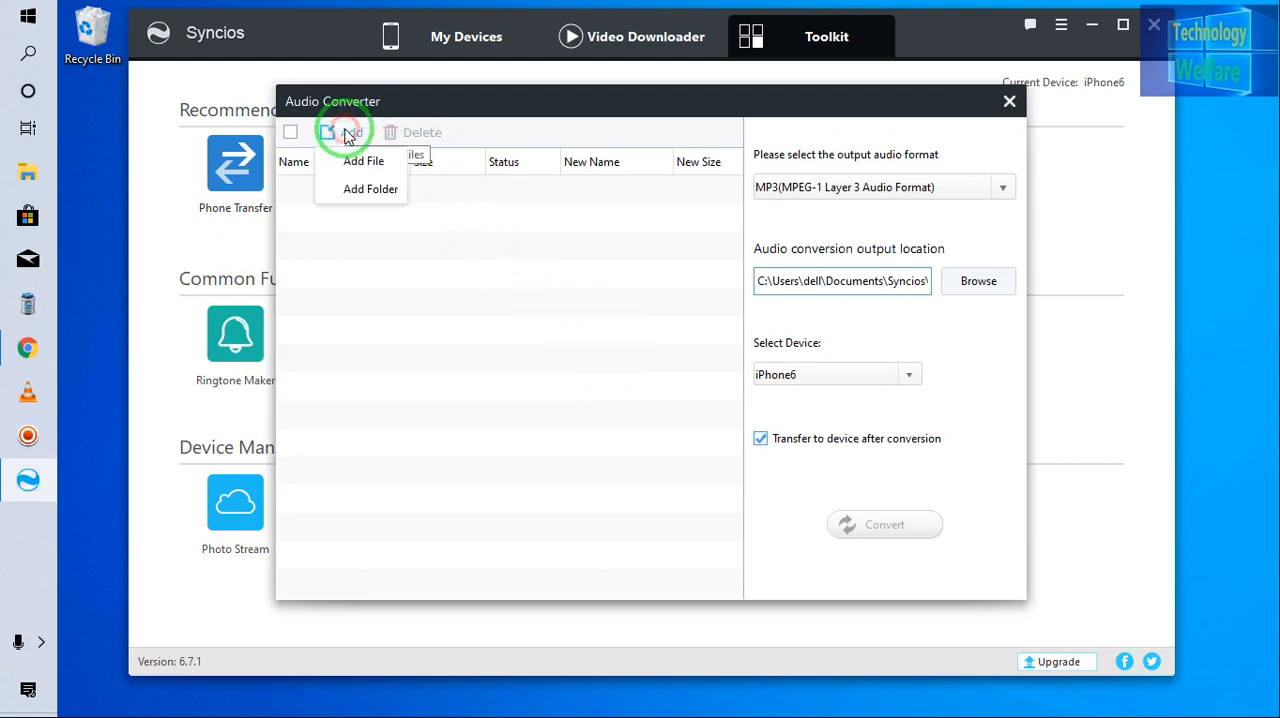
{"action": "mouse_move", "coordinate": [533, 335]}
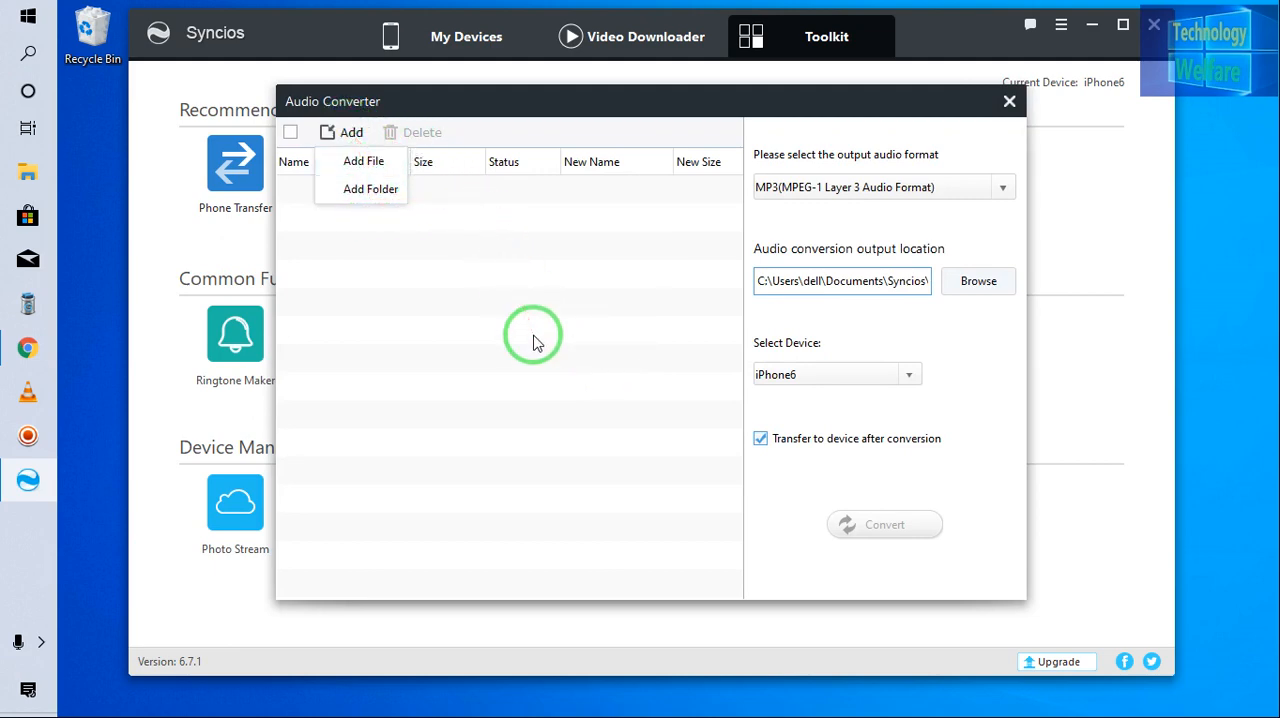
{"action": "mouse_move", "coordinate": [995, 107]}
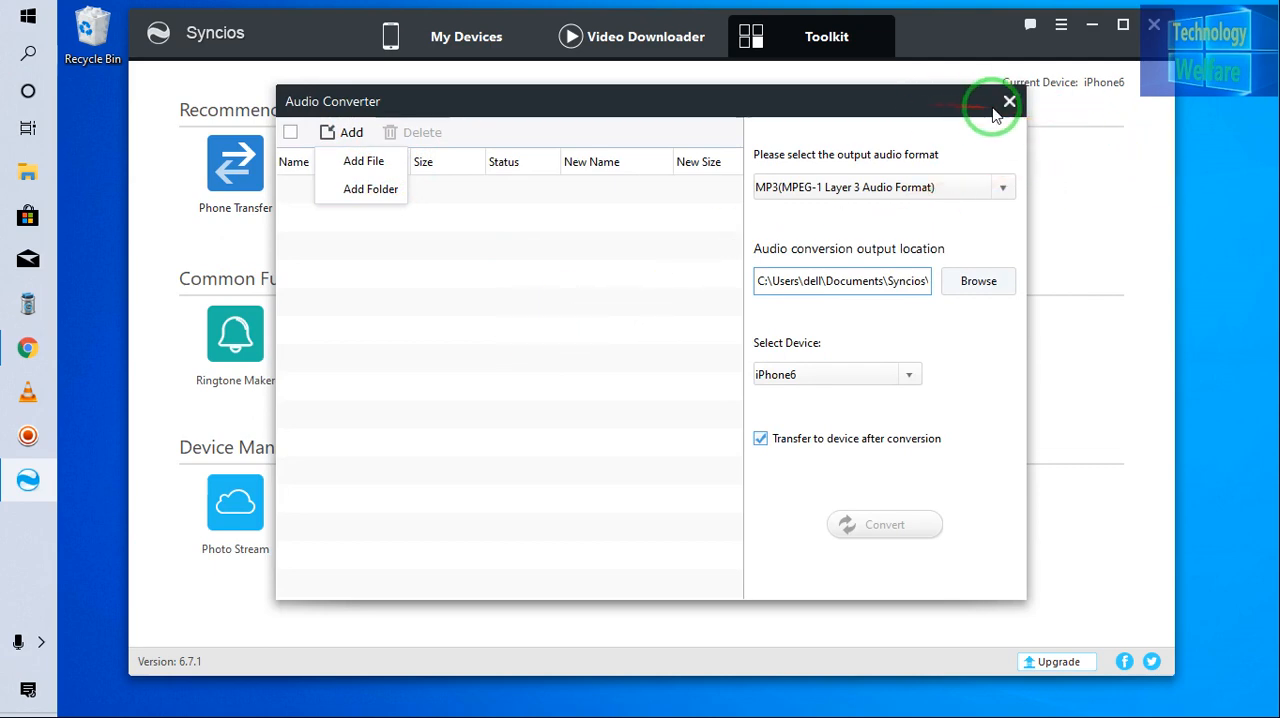
{"action": "left_click", "coordinate": [1008, 101]}
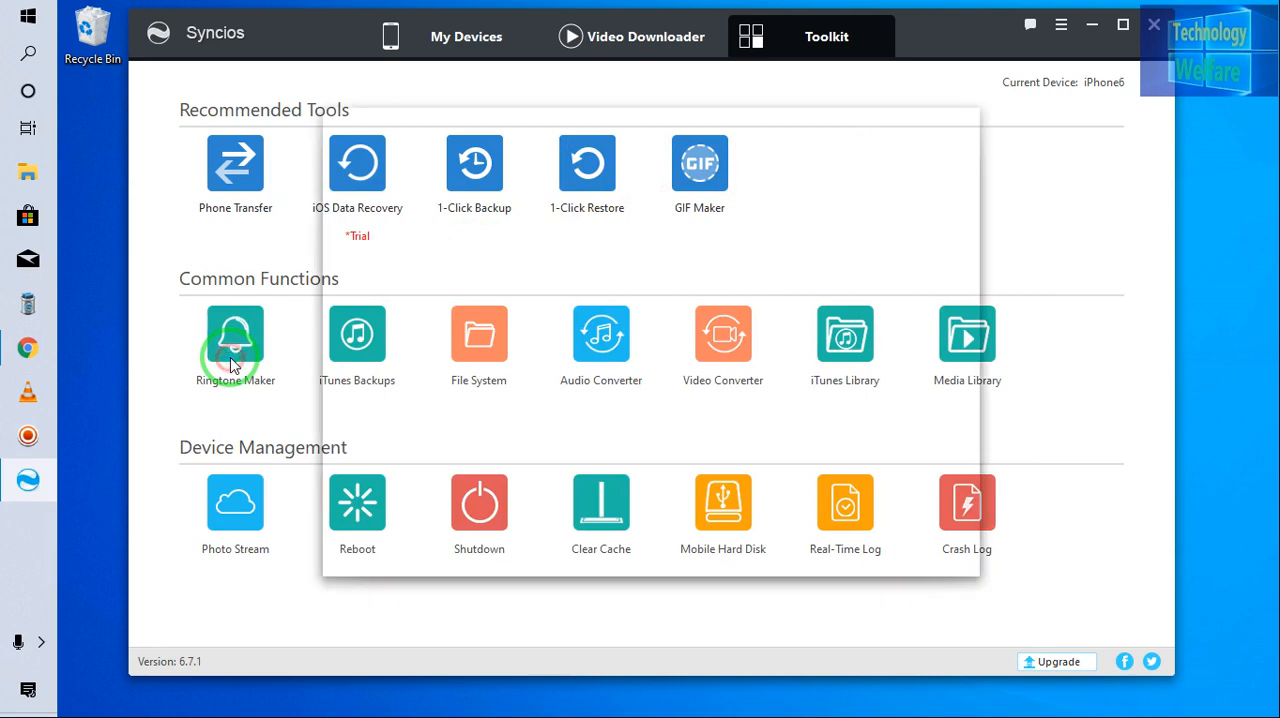
{"action": "left_click", "coordinate": [235, 335]}
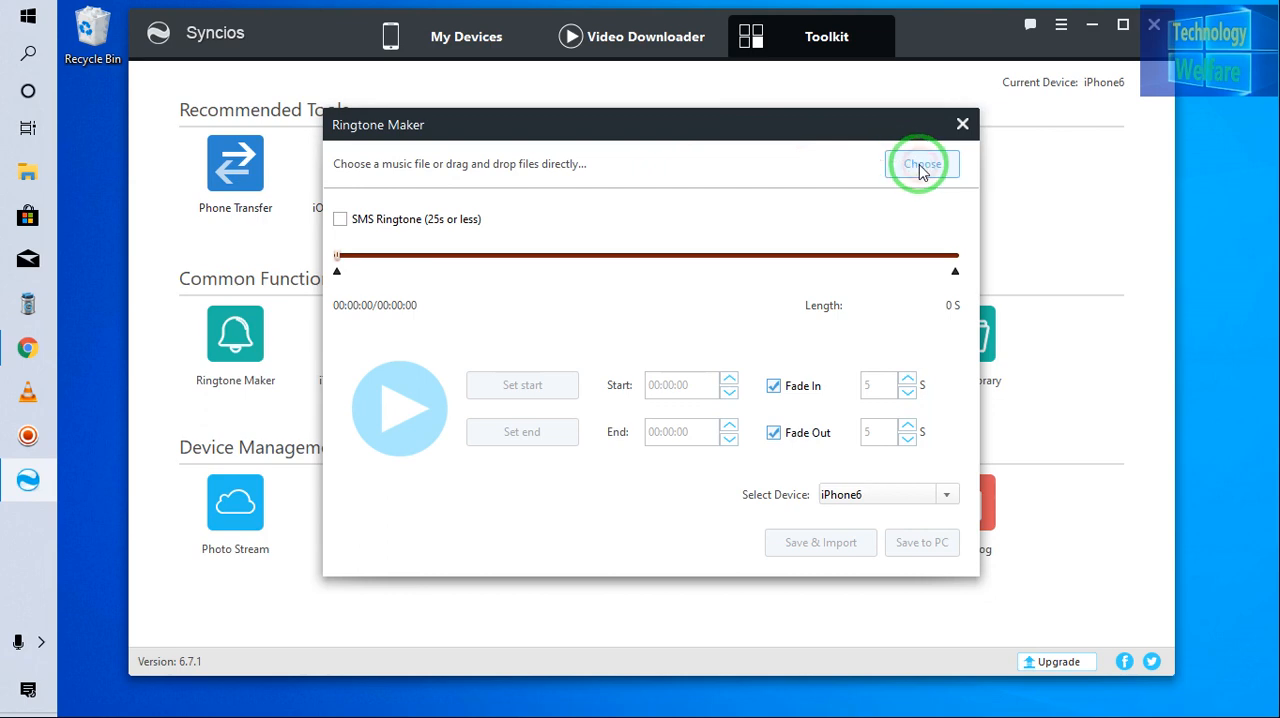
{"action": "left_click", "coordinate": [921, 163]}
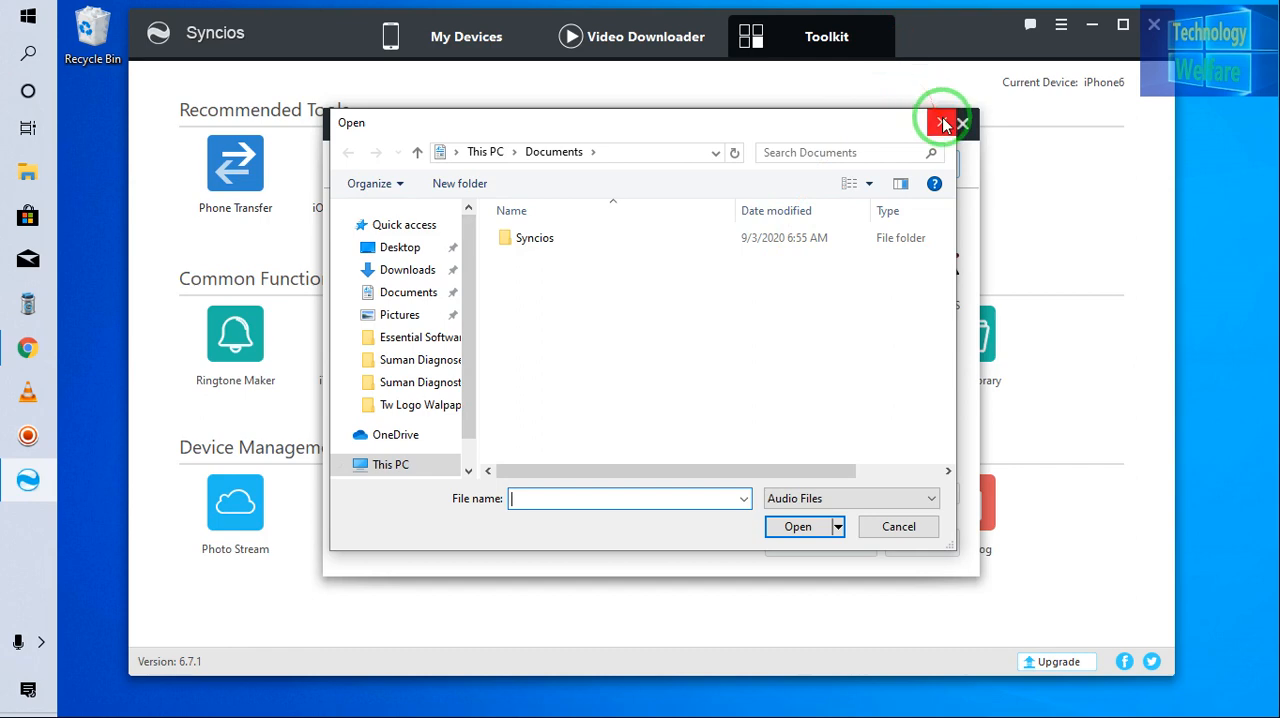
{"action": "left_click", "coordinate": [961, 123]}
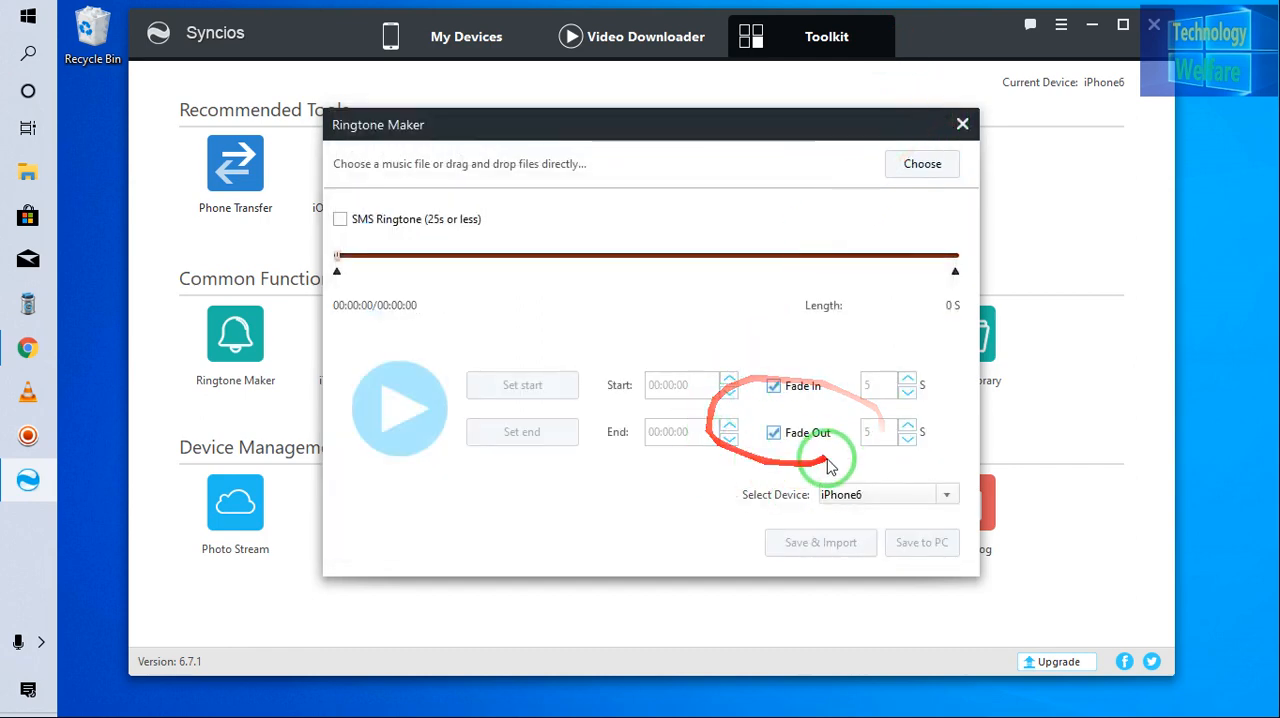
{"action": "mouse_move", "coordinate": [910, 515]}
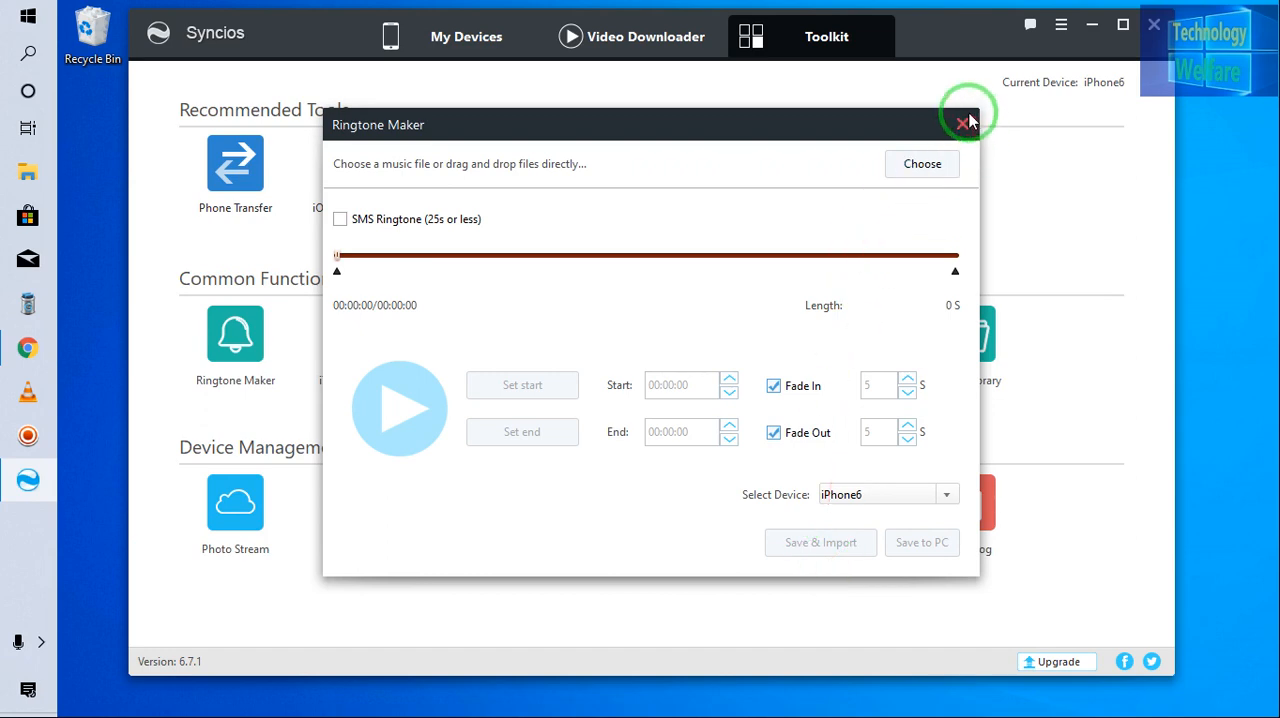
{"action": "left_click", "coordinate": [967, 121]}
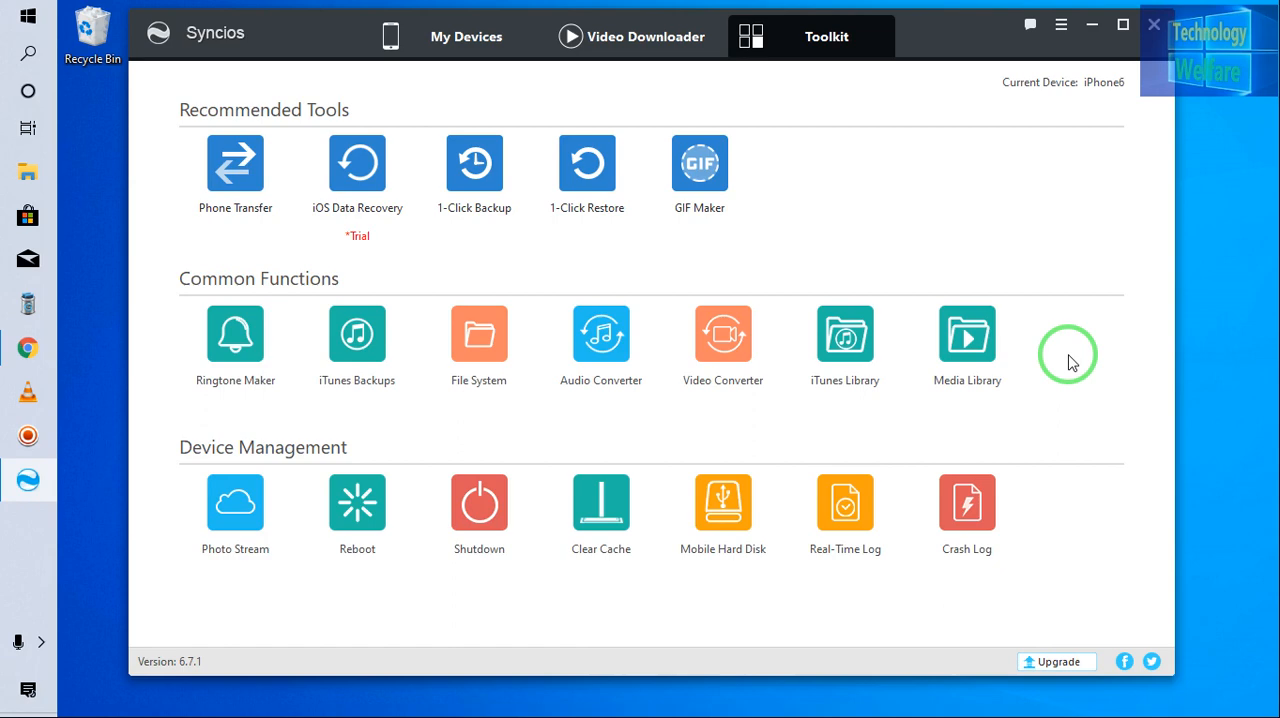
{"action": "mouse_move", "coordinate": [258, 198]}
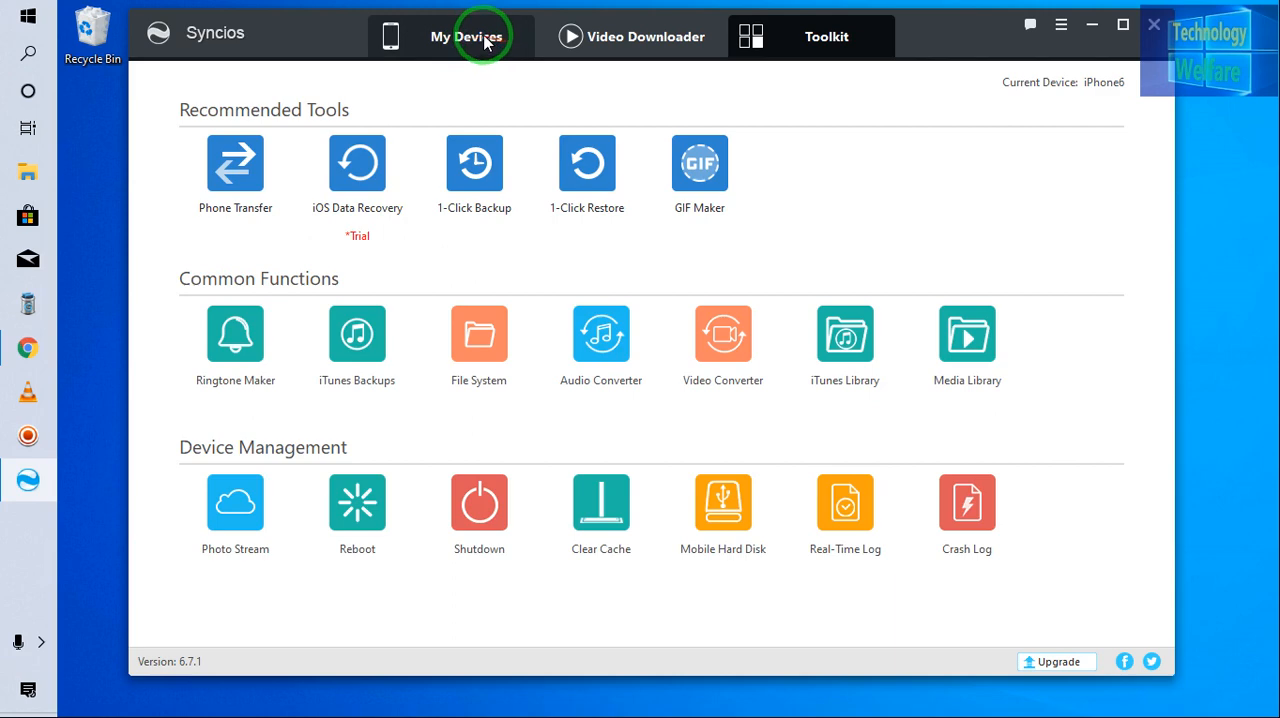
{"action": "left_click", "coordinate": [466, 36]}
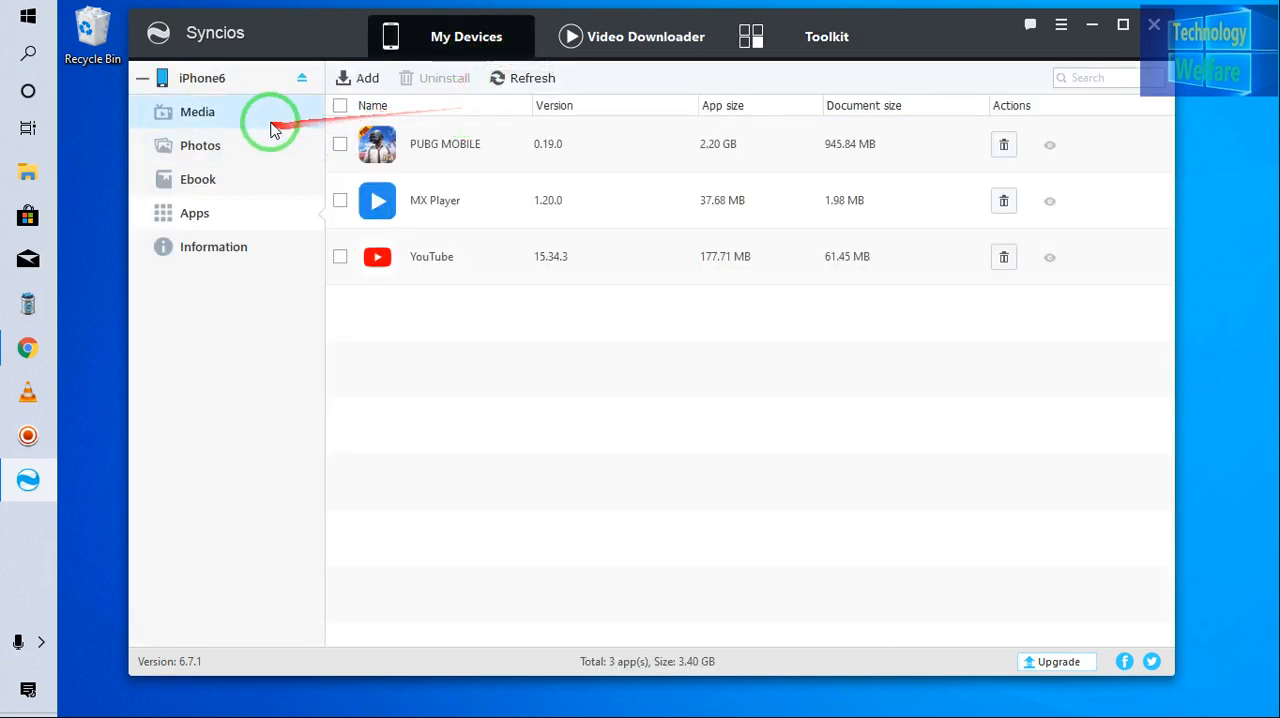
{"action": "left_click", "coordinate": [197, 111]}
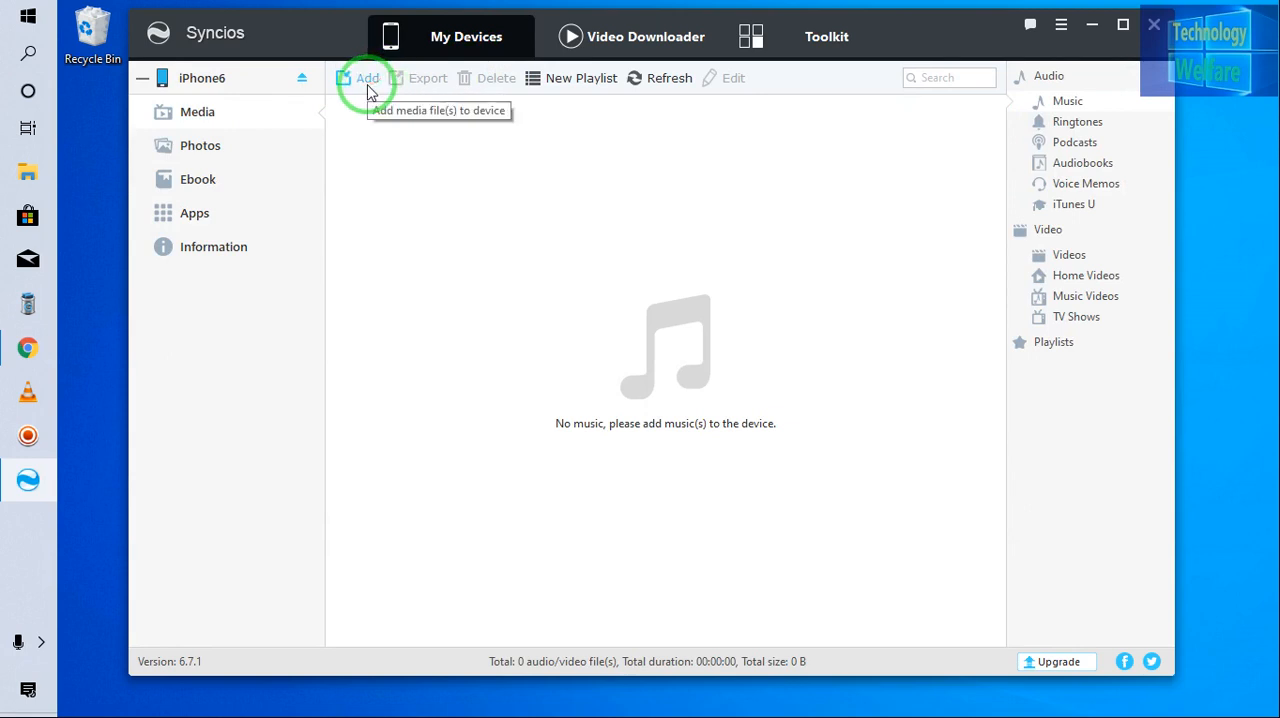
{"action": "left_click", "coordinate": [368, 78]}
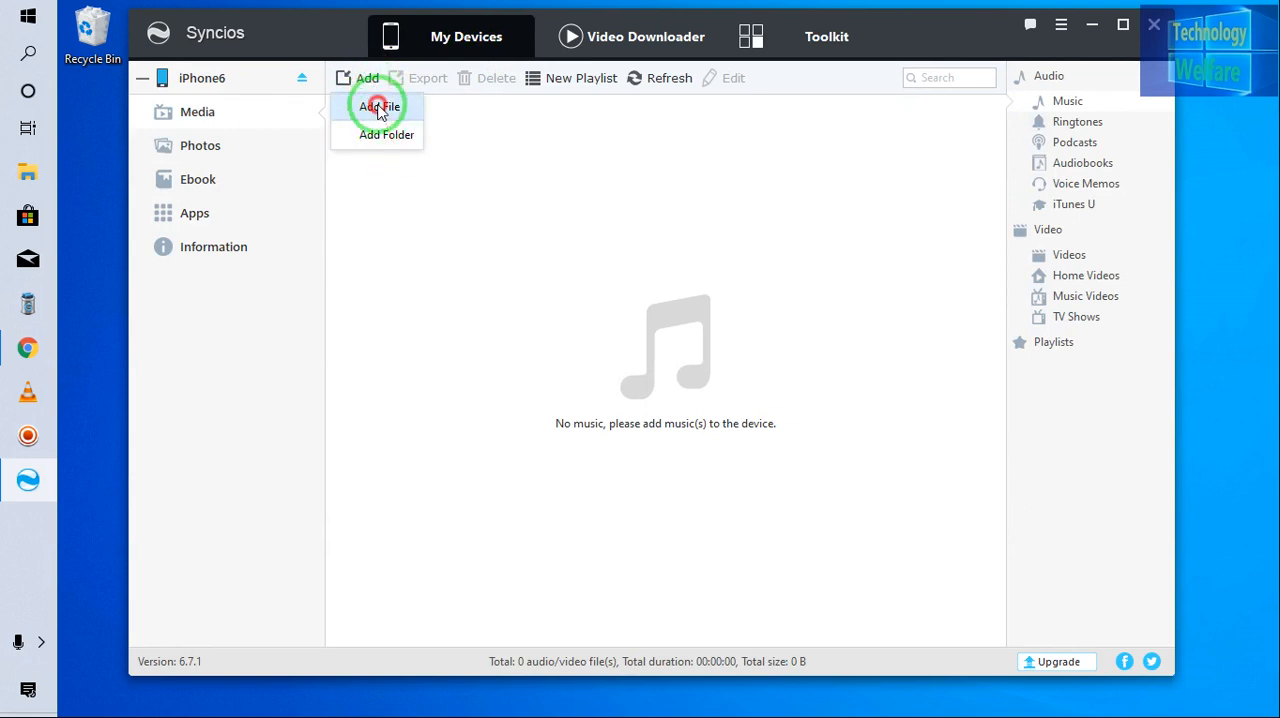
{"action": "left_click", "coordinate": [379, 106]}
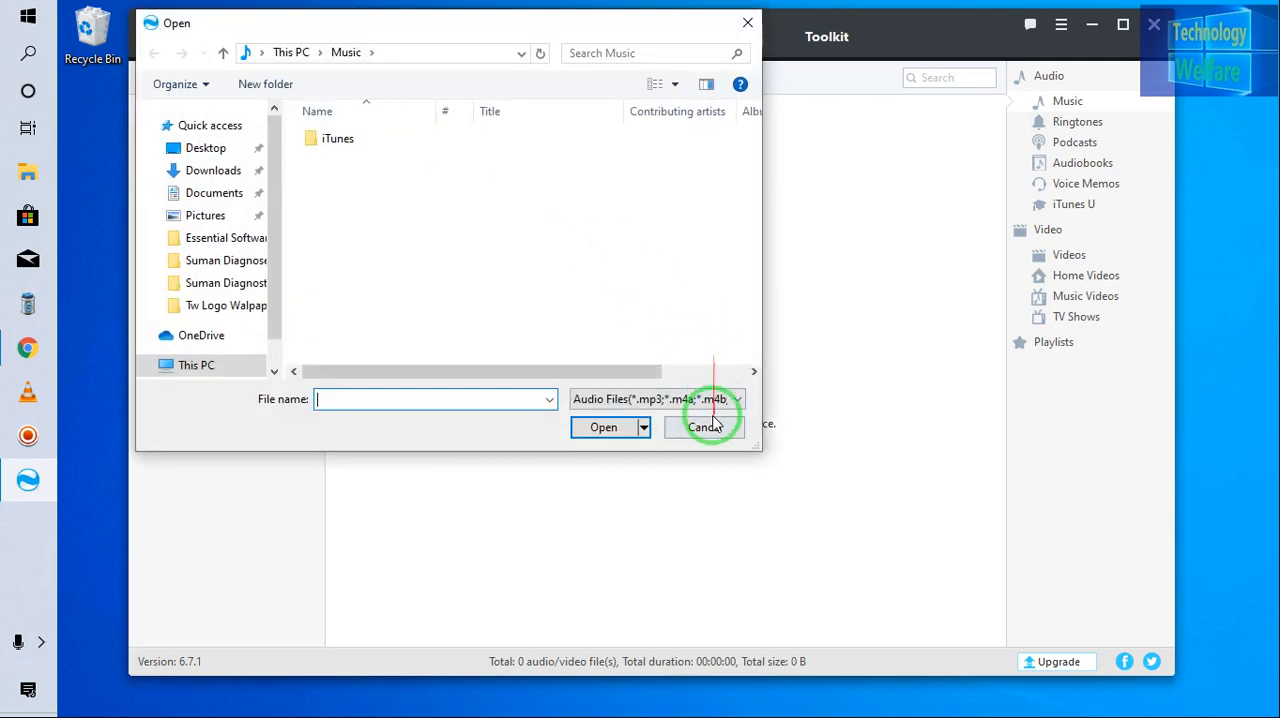
{"action": "left_click", "coordinate": [705, 427]}
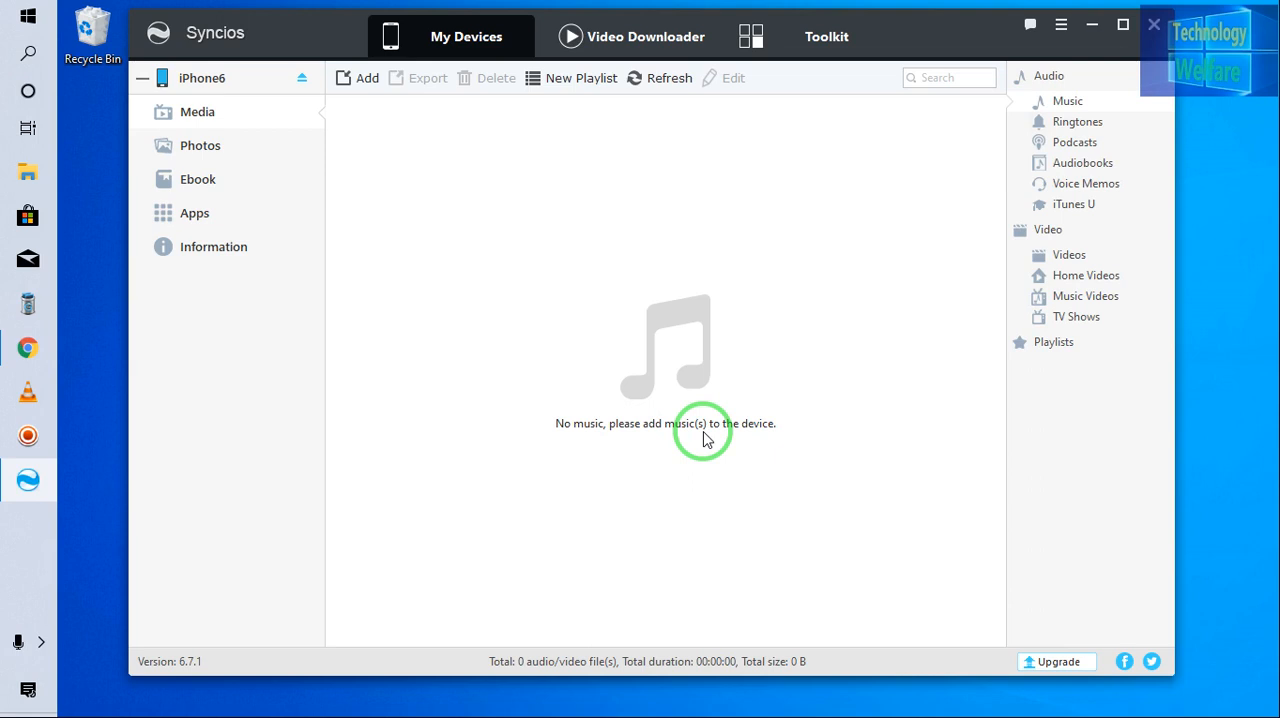
{"action": "mouse_move", "coordinate": [827, 37]}
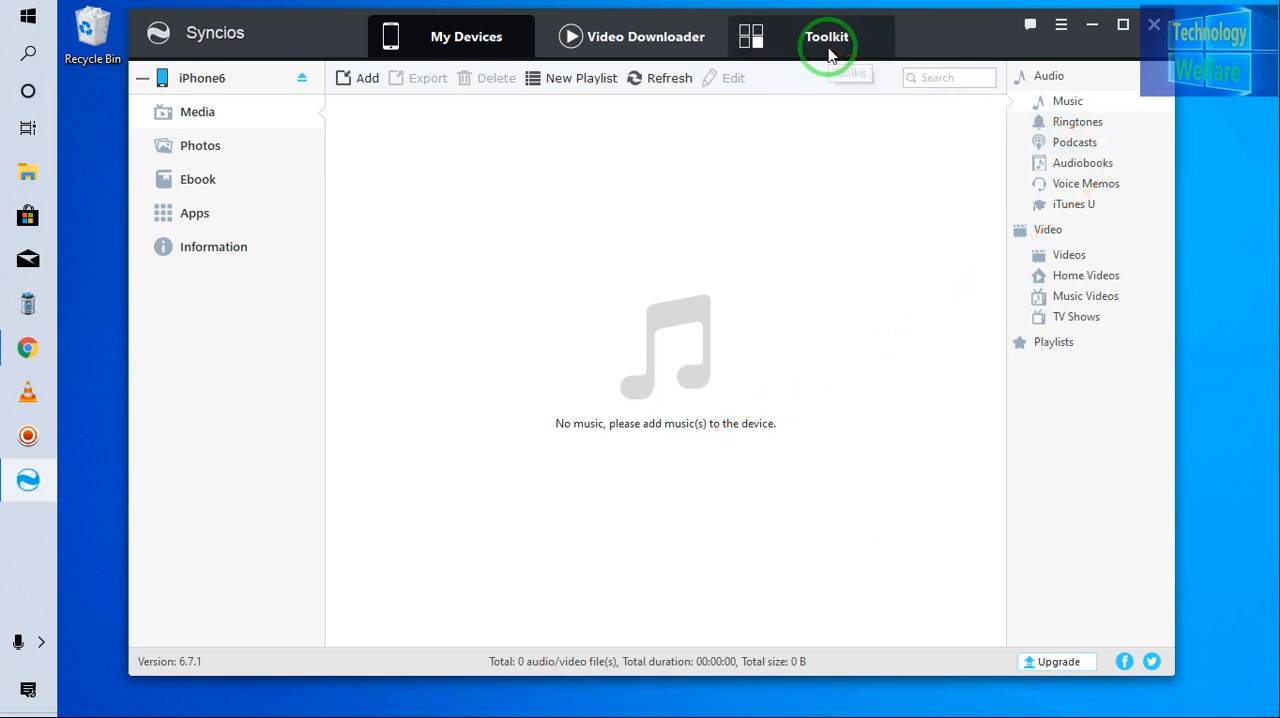
{"action": "left_click", "coordinate": [826, 36]}
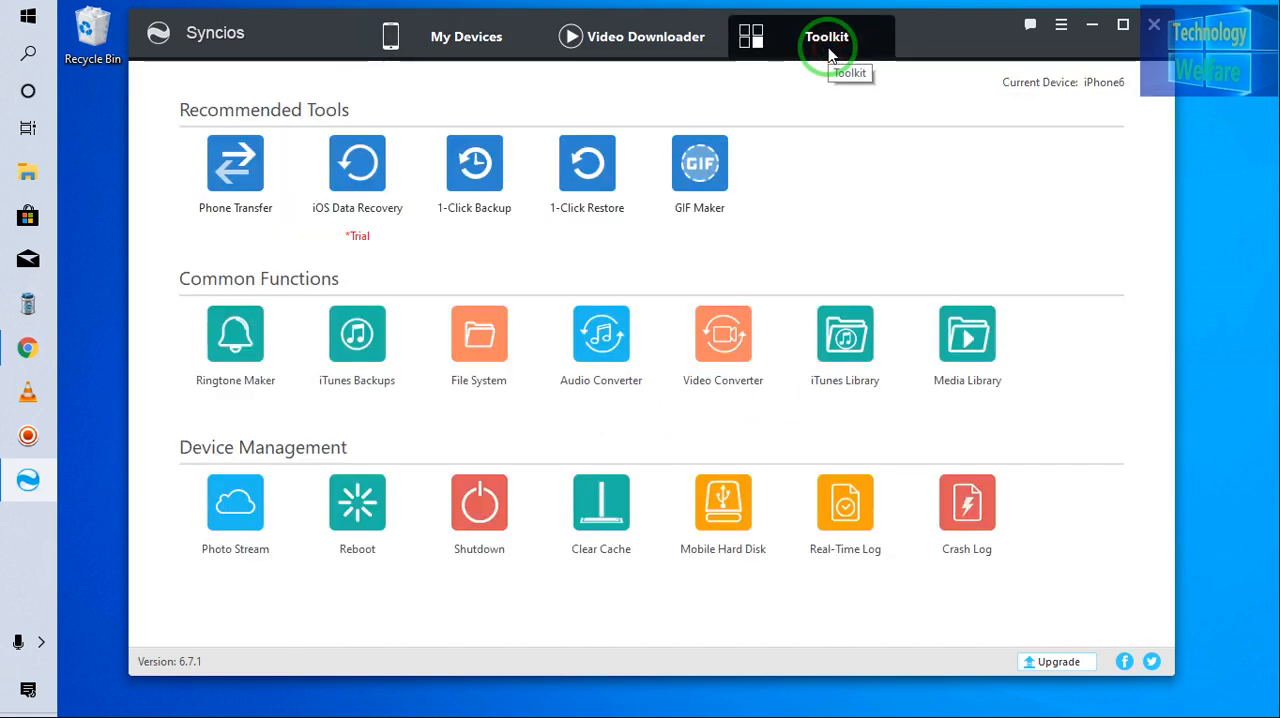